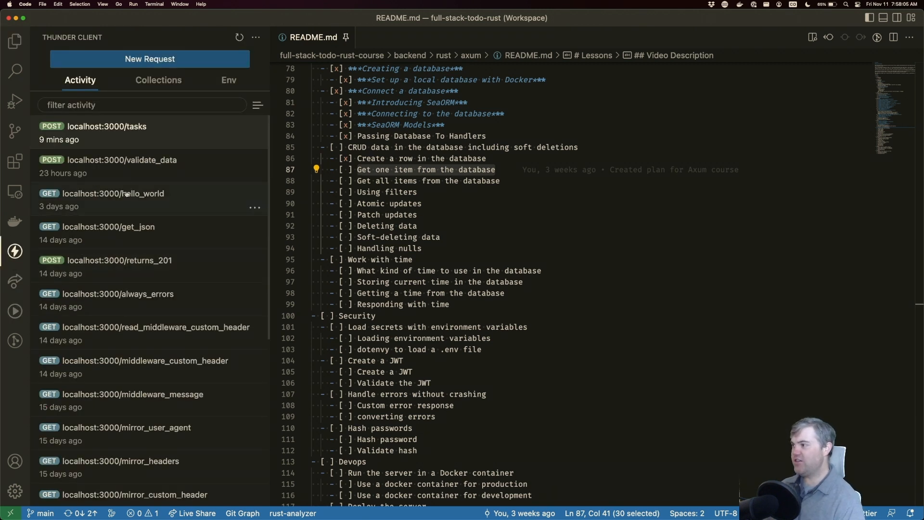
pyautogui.click(150, 59)
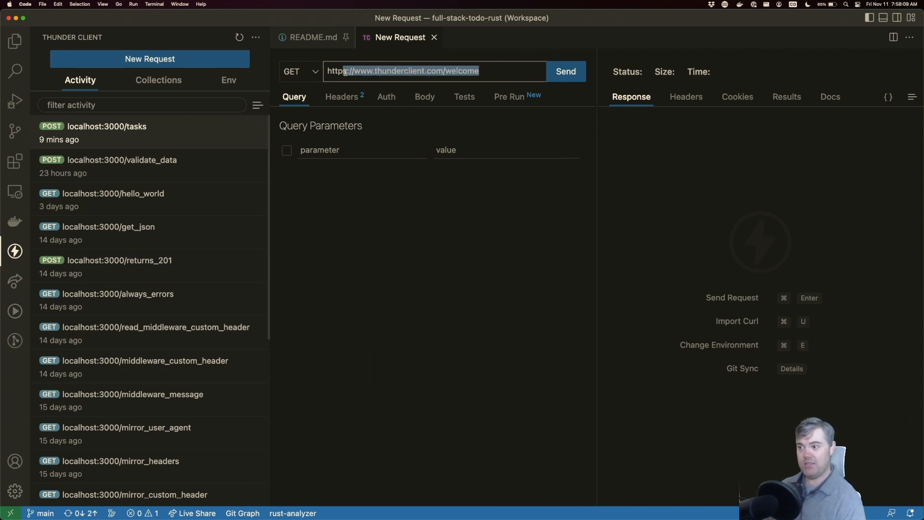
pyautogui.write('http://localhost:3000/takss')
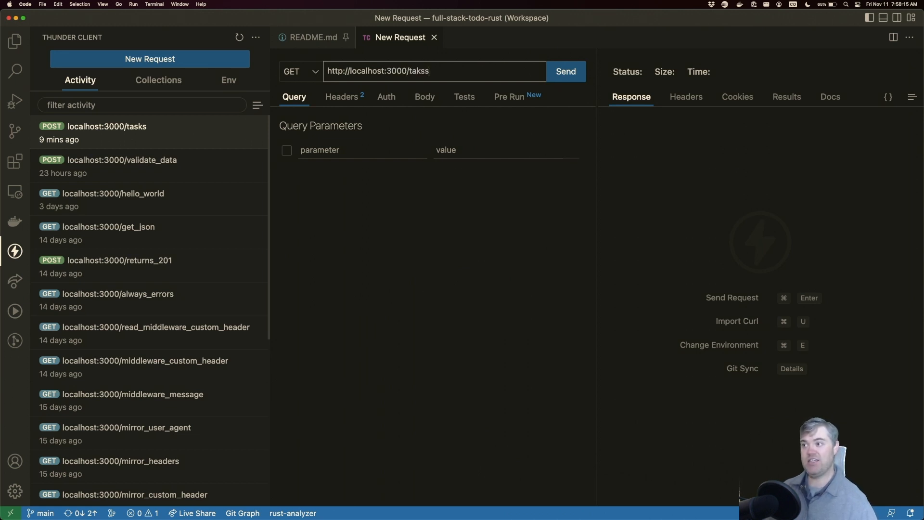
pyautogui.write('tasks/')
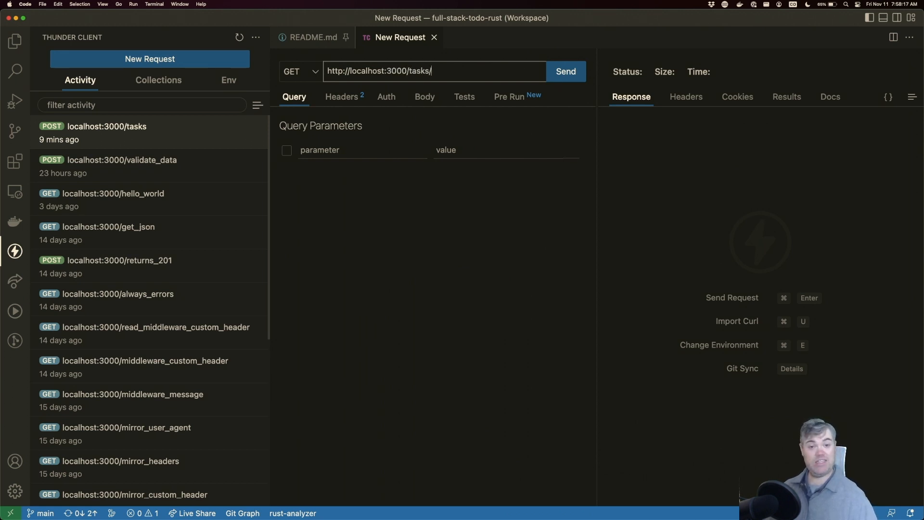
pyautogui.write('6')
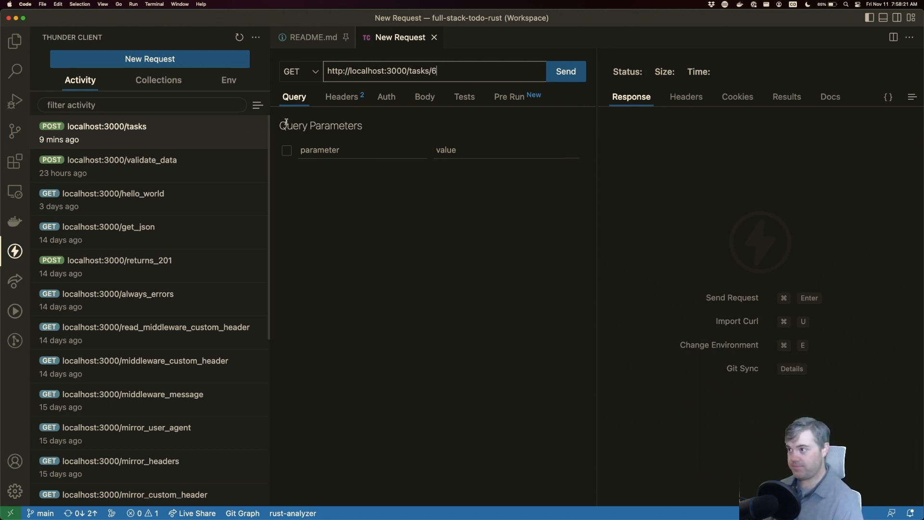
pyautogui.click(564, 72)
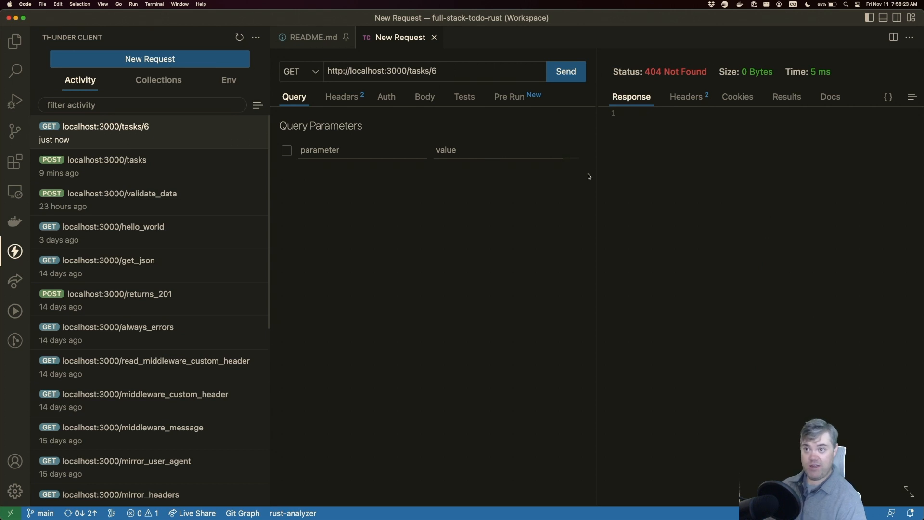
pyautogui.moveTo(503, 95)
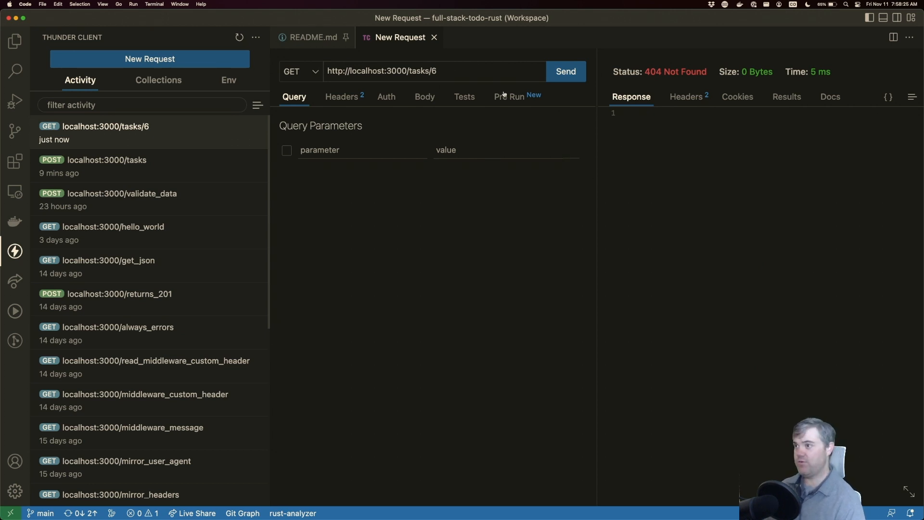
pyautogui.click(14, 41)
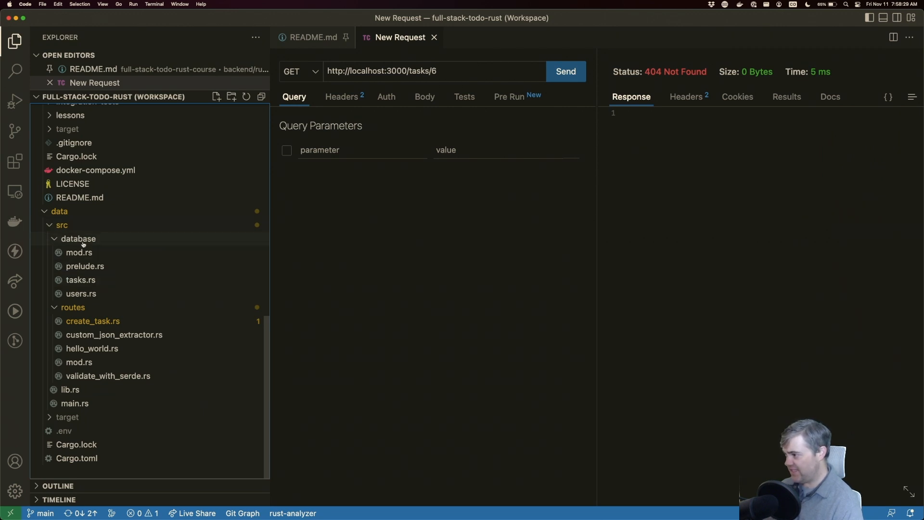
# Create routes/get_one_task.rs, declare `mod get_one_task;` and write an empty `pub async fn get_one_task()`
pyautogui.click(217, 96)
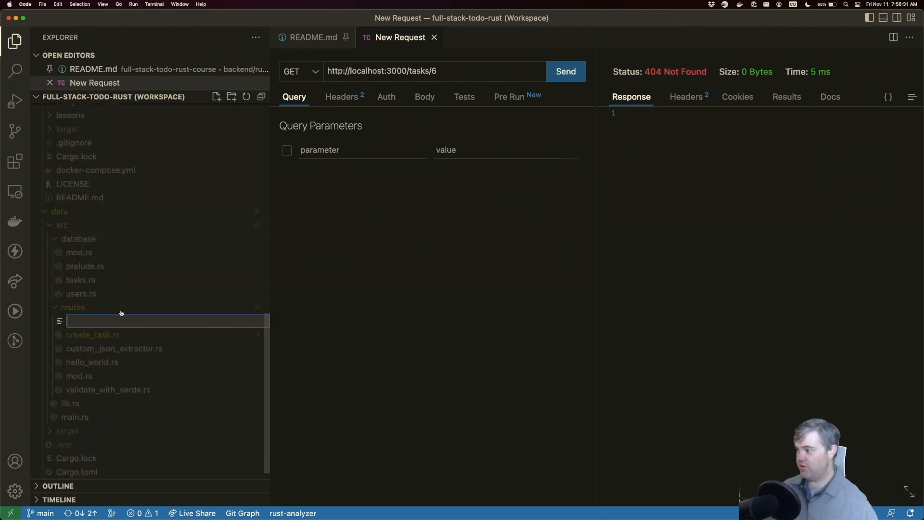
pyautogui.write('get_one_task.rs')
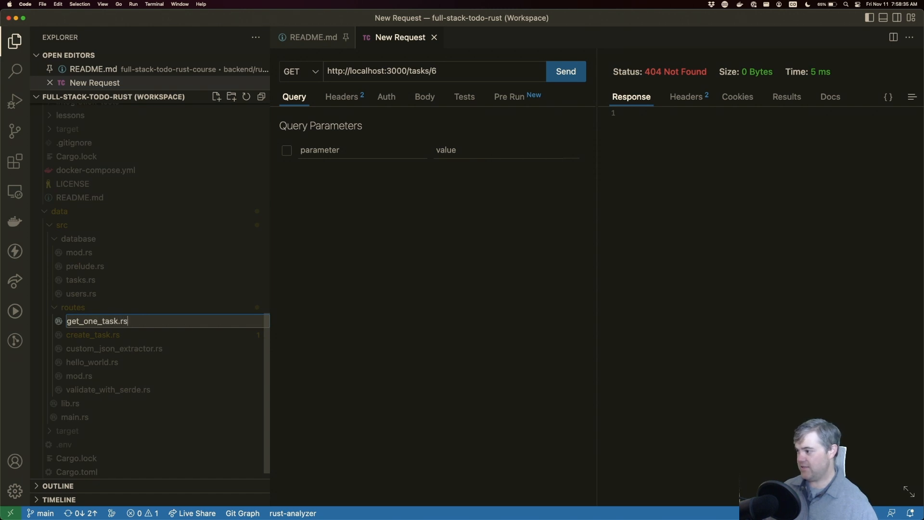
pyautogui.click(79, 389)
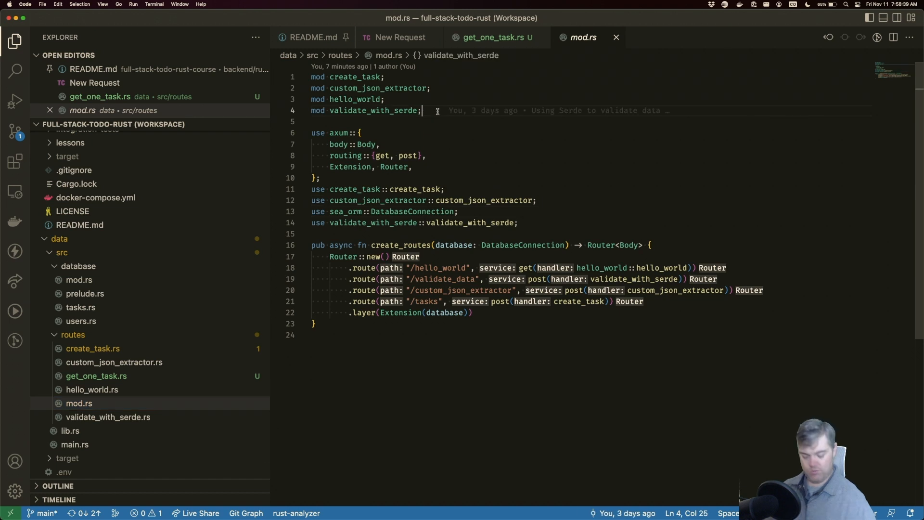
pyautogui.write('mod ge')
pyautogui.write('pub async fn get_one_task')
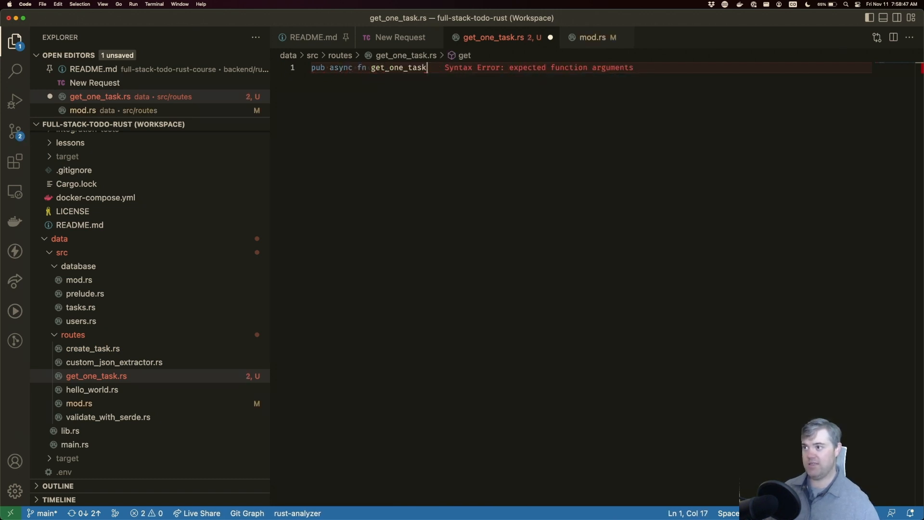
pyautogui.write('()')
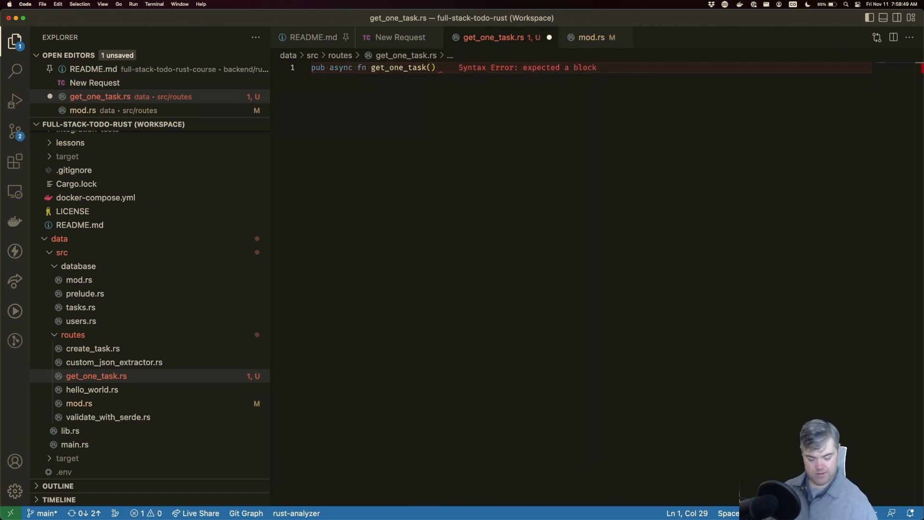
# Import get_one_task in mod.rs and add `.route("/tasks/:task_id", get(get_one_task))`
pyautogui.write('{')
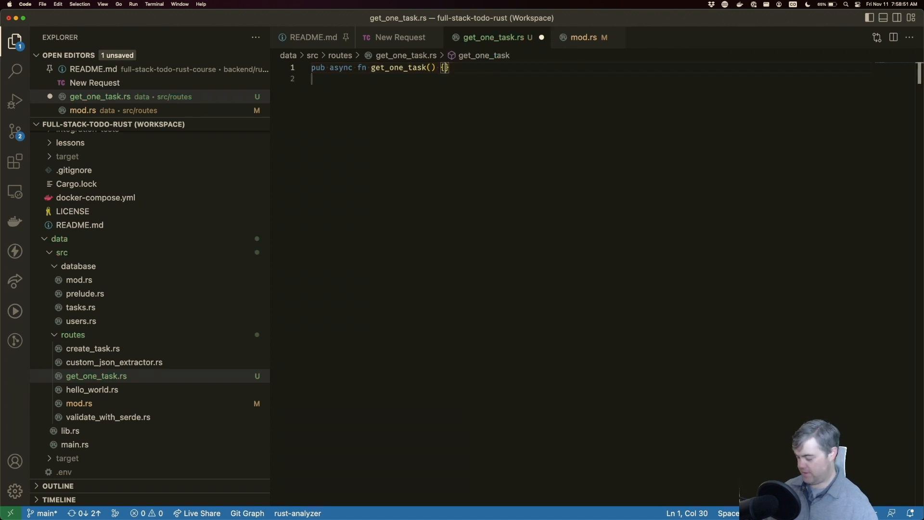
pyautogui.click(591, 38)
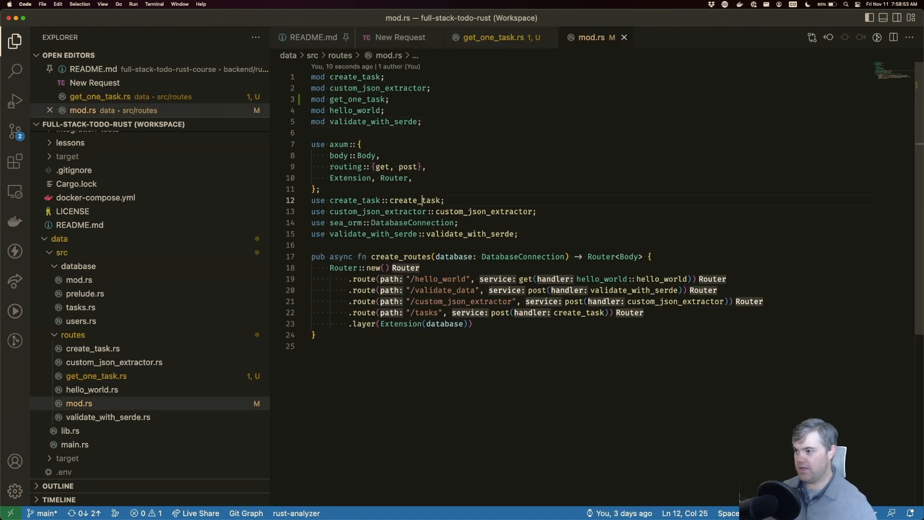
pyautogui.write('use get_one_task::get_one_task;')
pyautogui.write('.route(path, service')
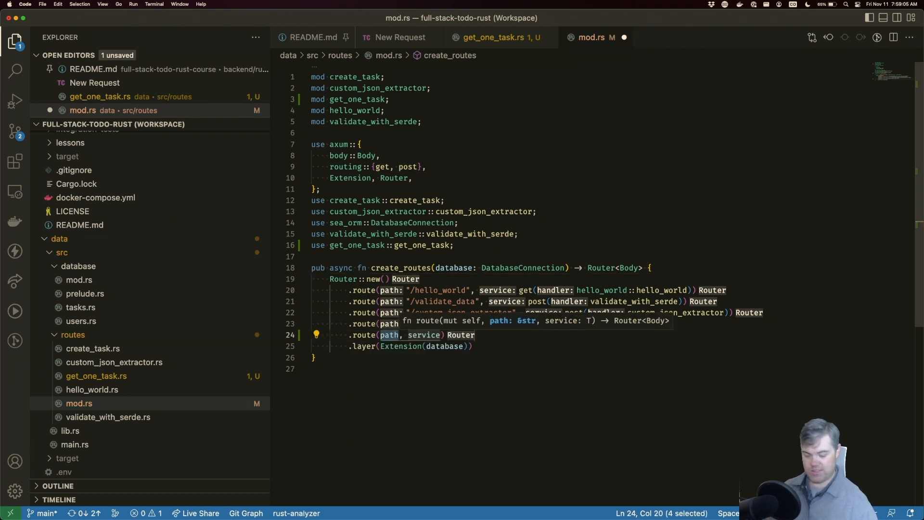
pyautogui.write('"/task"')
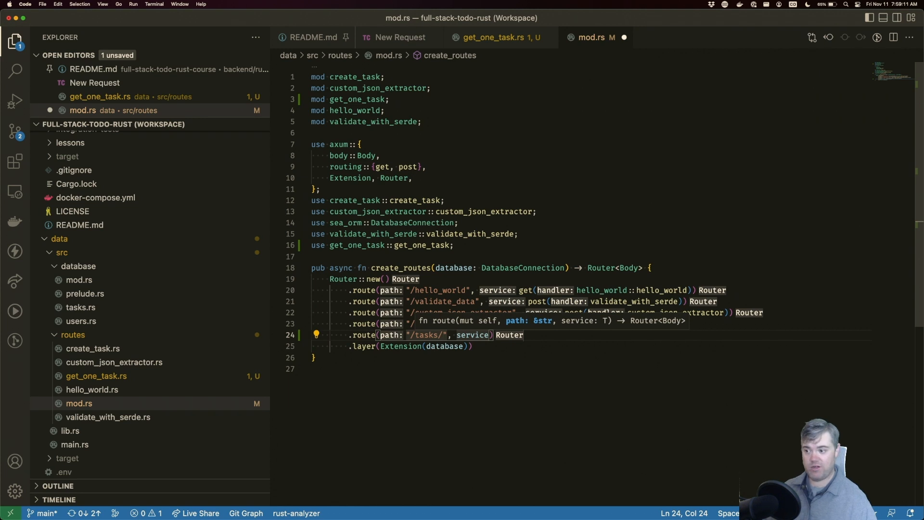
pyautogui.write(':task_id')
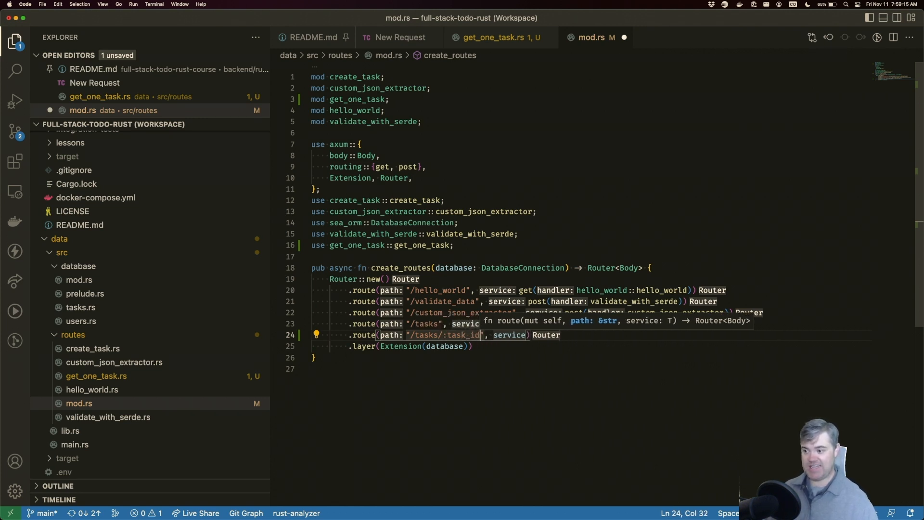
pyautogui.write('get')
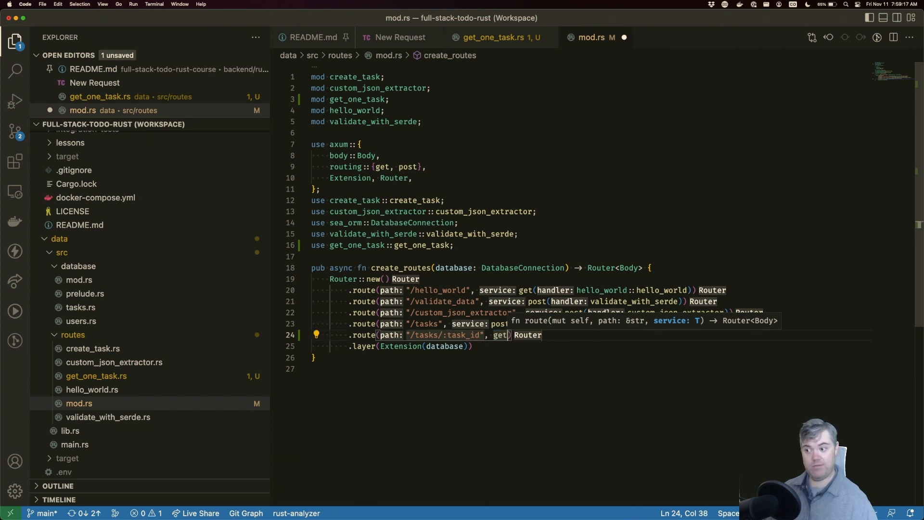
pyautogui.write('(get_one_task')
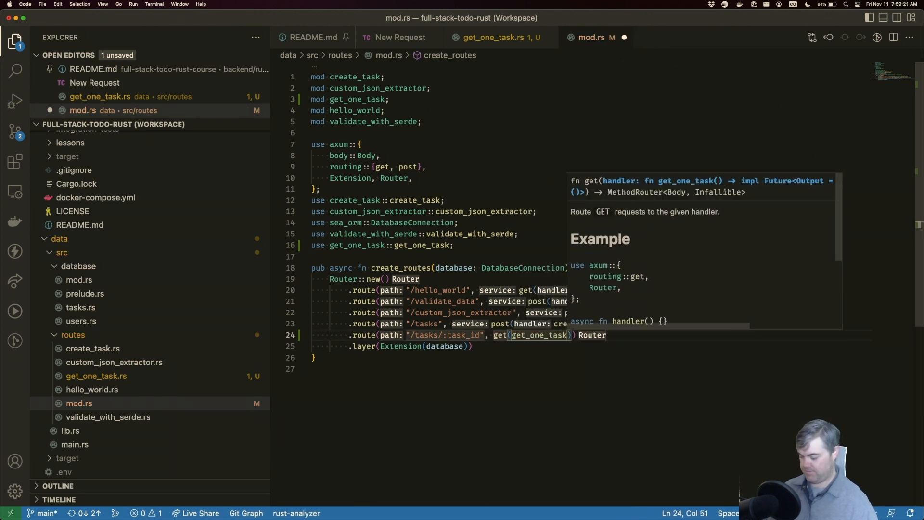
pyautogui.click(493, 38)
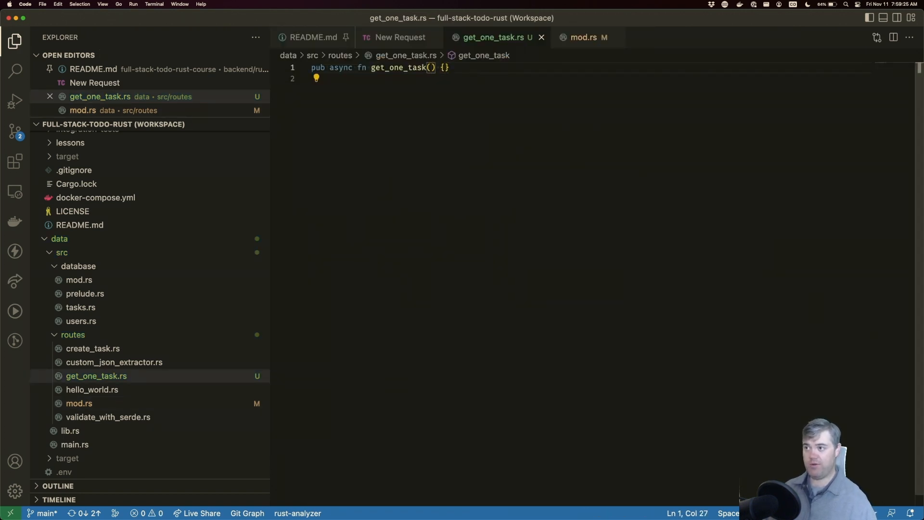
# Give get_one_task a `Path(task_id): Path<i32>` parameter
pyautogui.write('Path(')
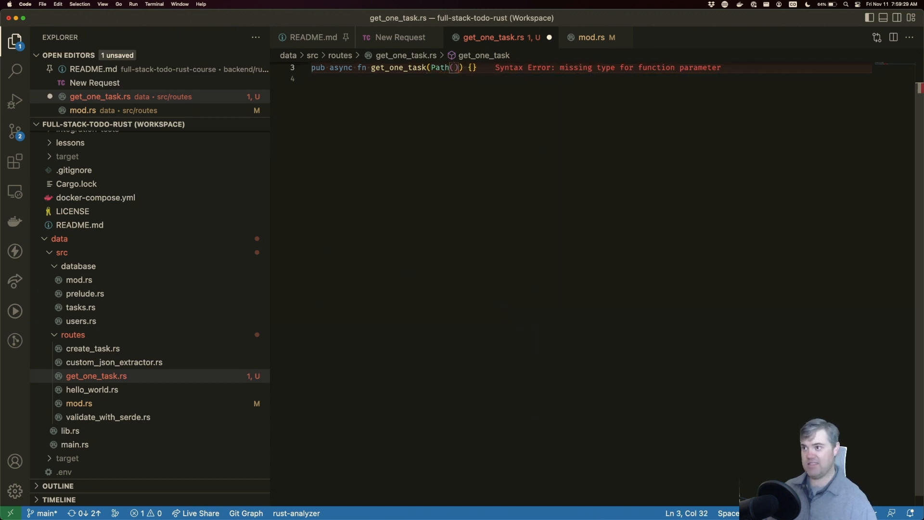
pyautogui.write('task_id')
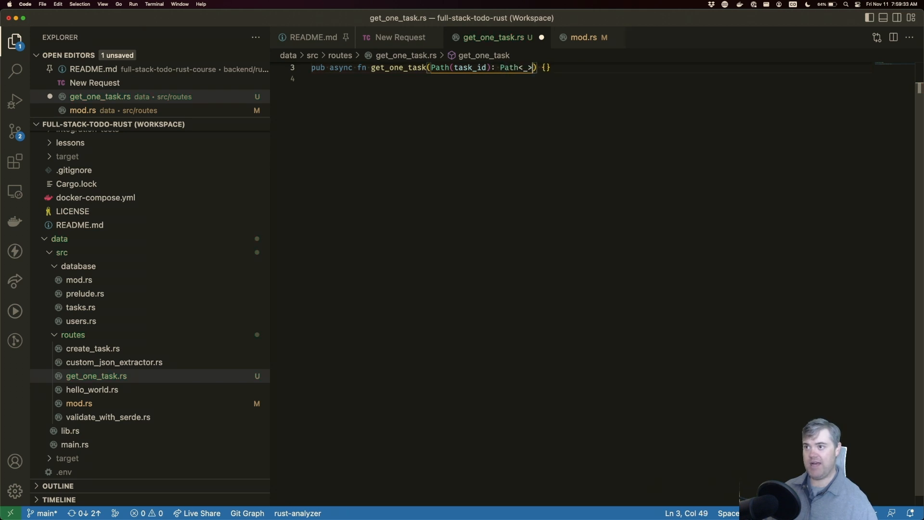
pyautogui.write('i32')
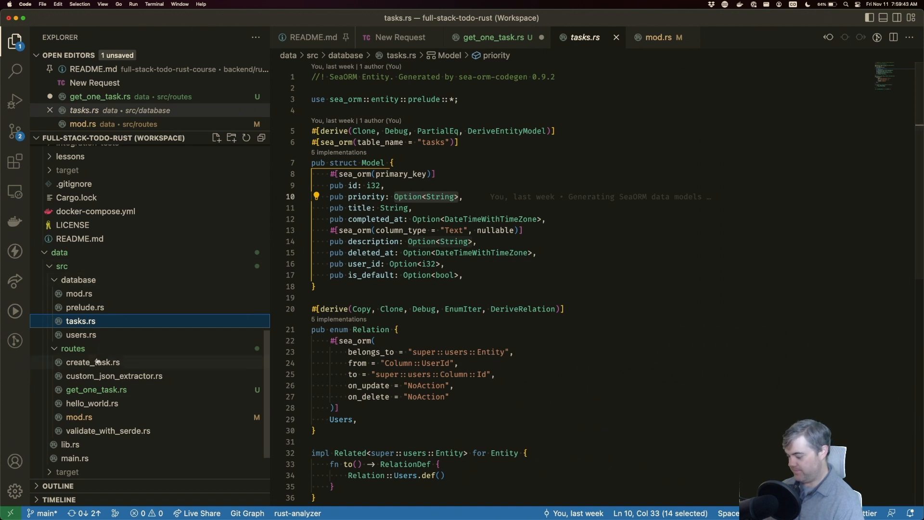
pyautogui.click(492, 37)
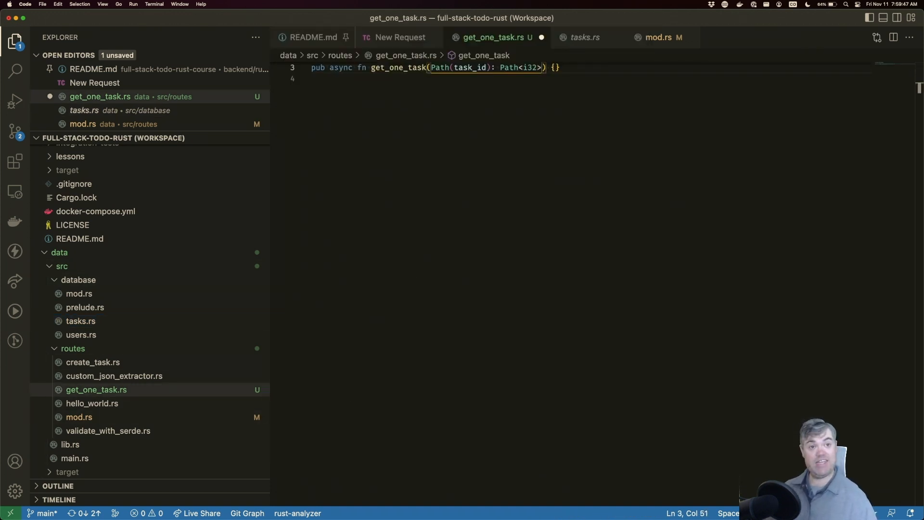
# Add an `Extension<DatabaseConnection>` database parameter with sea_orm auto-imported, then a blank line above
pyautogui.write(', E')
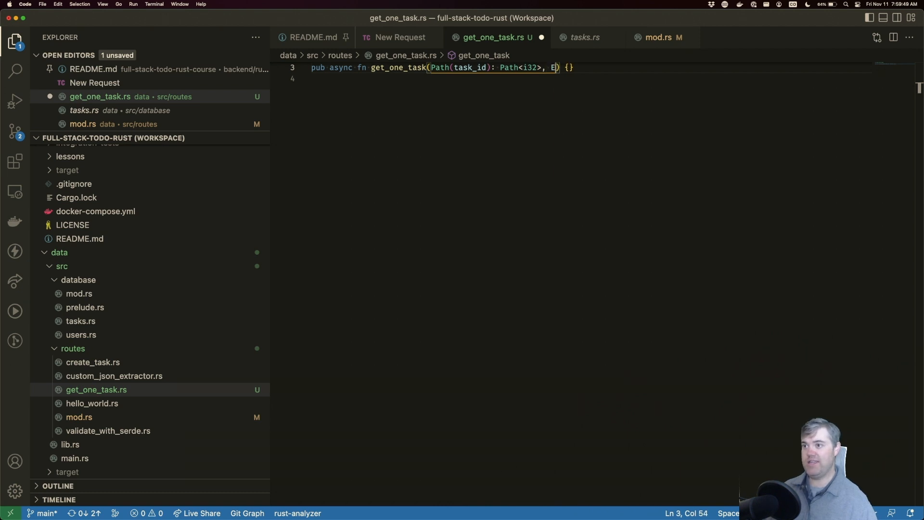
pyautogui.write('xtension')
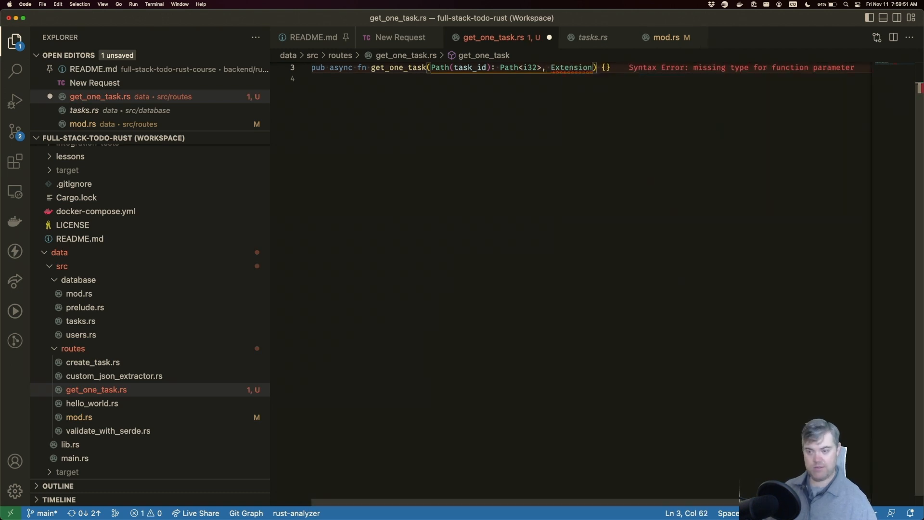
pyautogui.write('database): Extension<>')
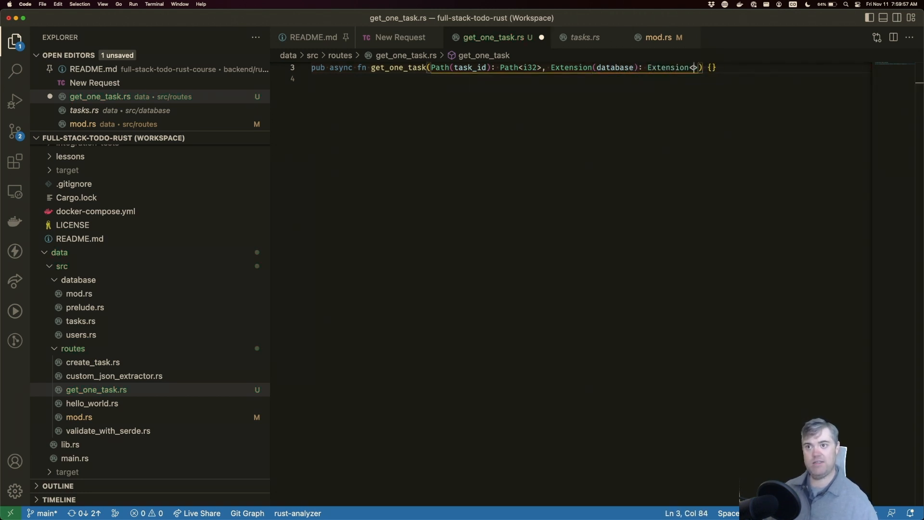
pyautogui.write('DatabaseConnection')
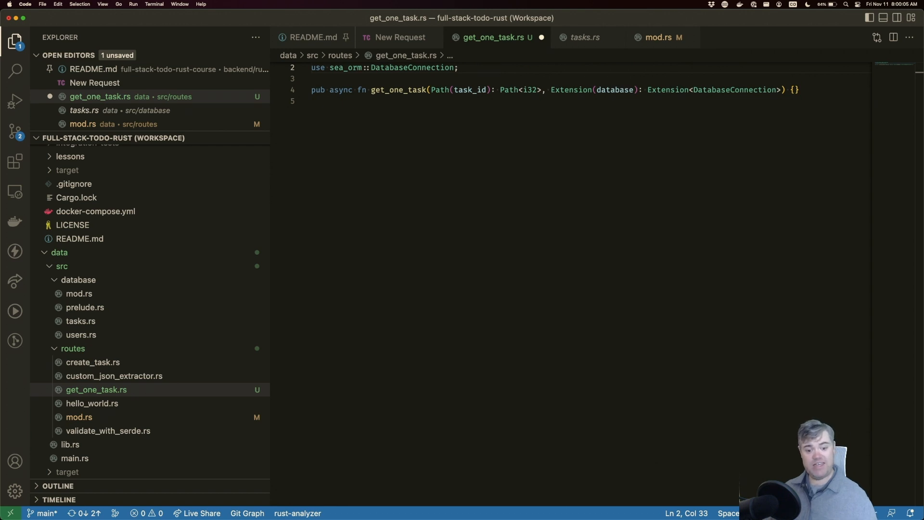
pyautogui.click(794, 89)
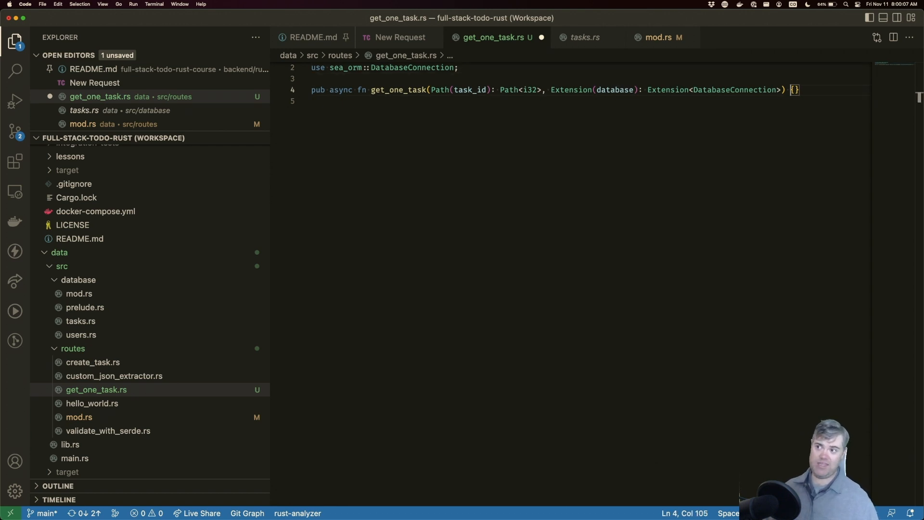
pyautogui.click(312, 78)
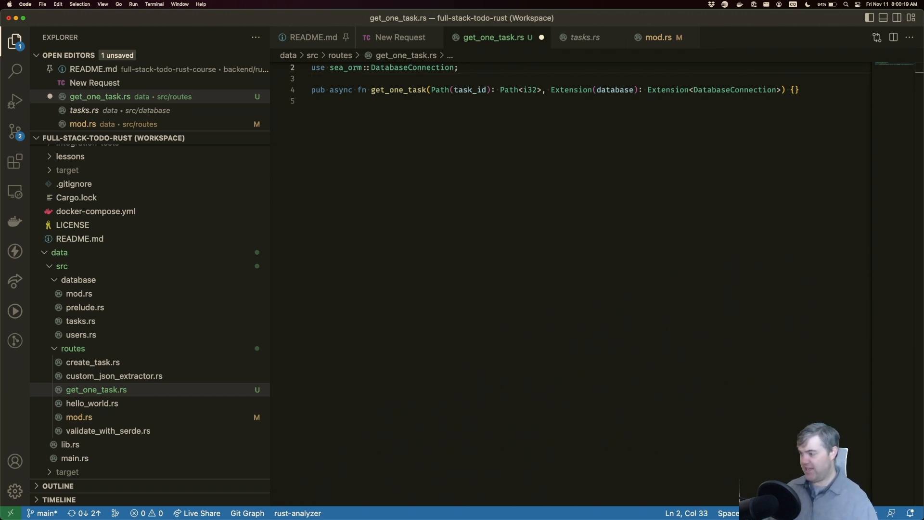
pyautogui.press('enter')
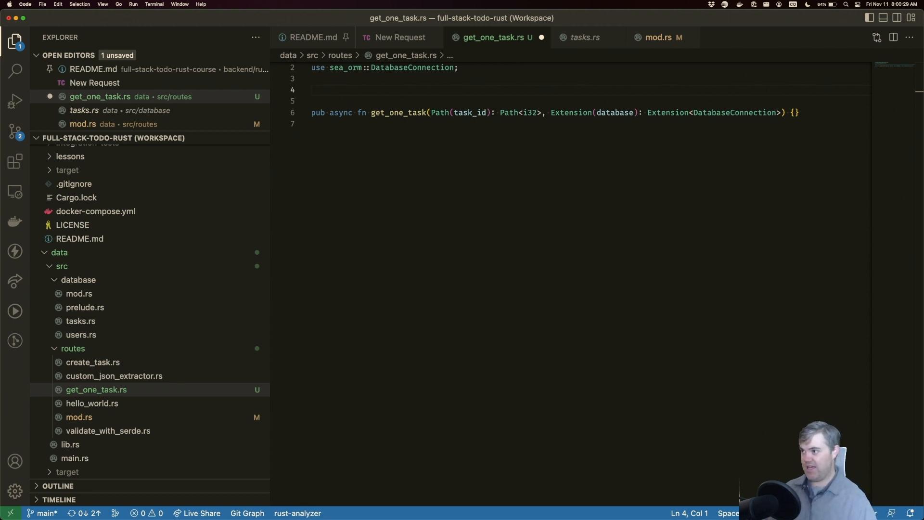
# Declare `#[derive(Serialize)] pub struct ResponseTask` with an `id: i32` field
pyautogui.write('pub struct R')
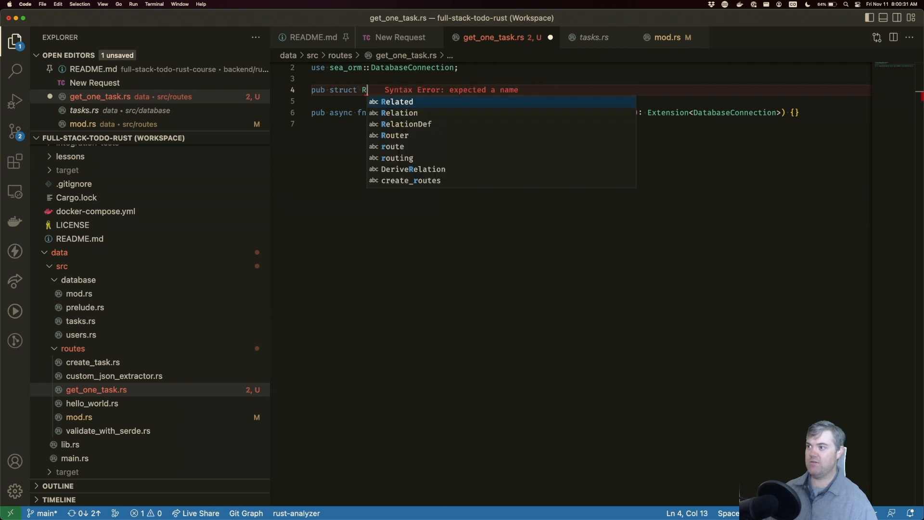
pyautogui.write('espond')
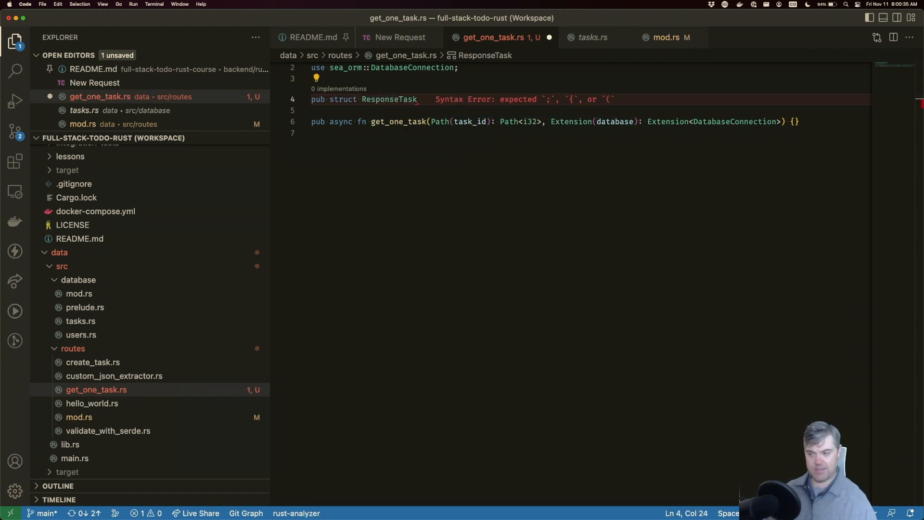
pyautogui.write('#[de')
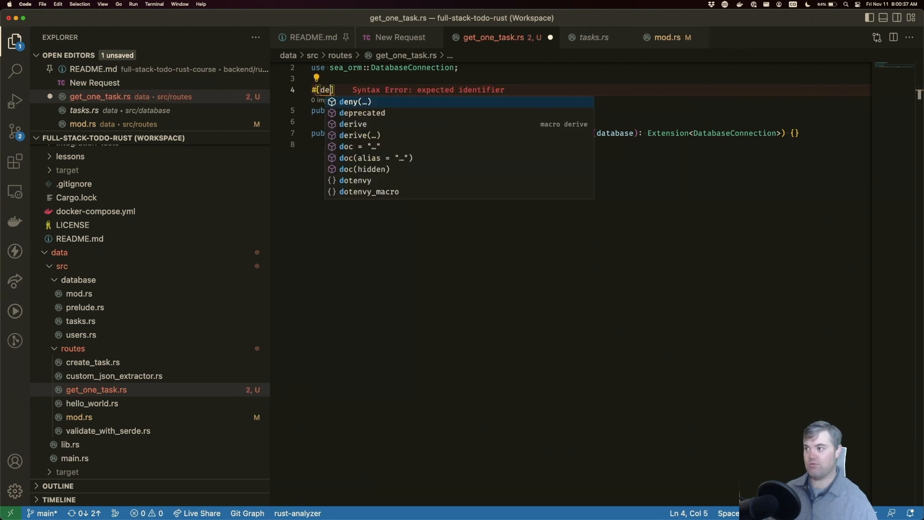
pyautogui.write('rive(Serialize')
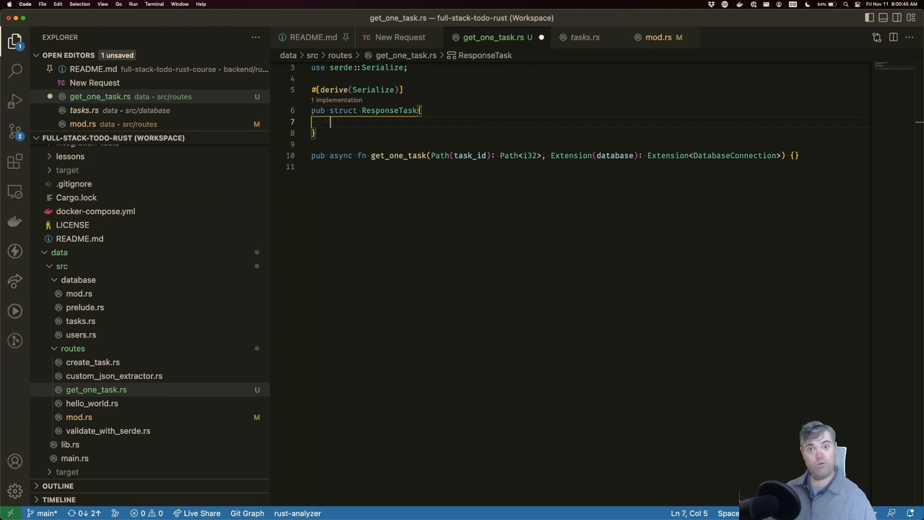
pyautogui.write('id')
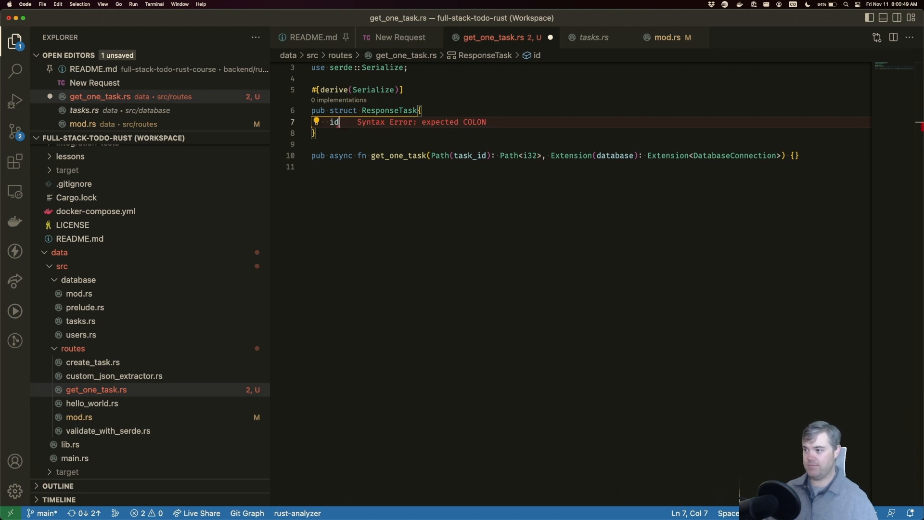
pyautogui.write(': i32,')
pyautogui.write('titl')
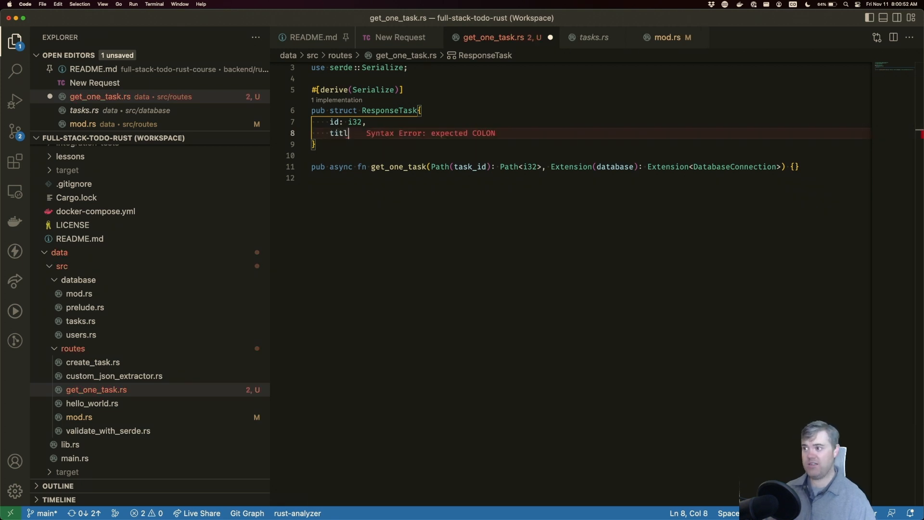
# Add `title: String`, `priority: Option<String>` and `description: Option<String>` fields to ResponseTask
pyautogui.write('e:')
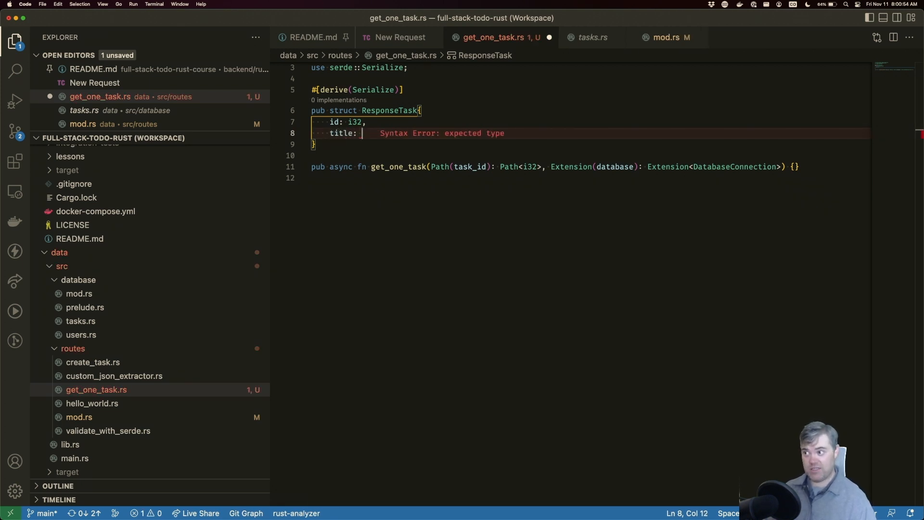
pyautogui.write('String,')
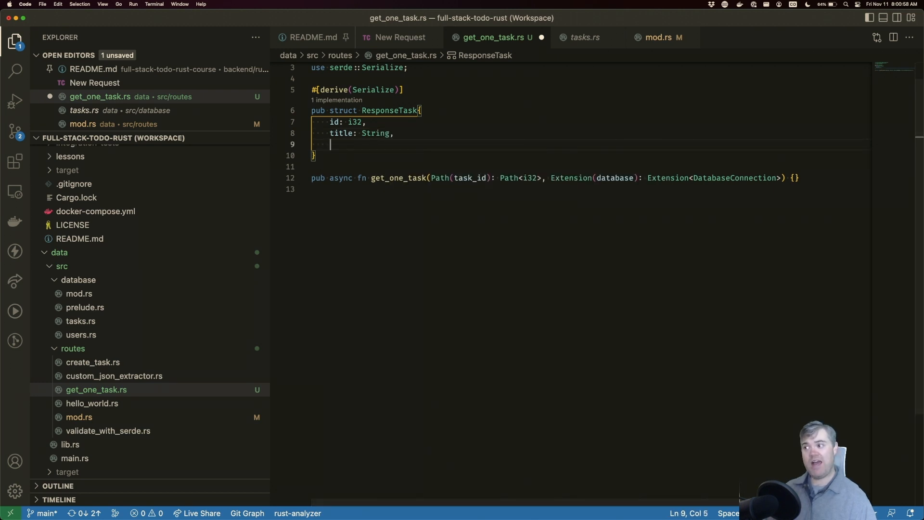
pyautogui.write('priority')
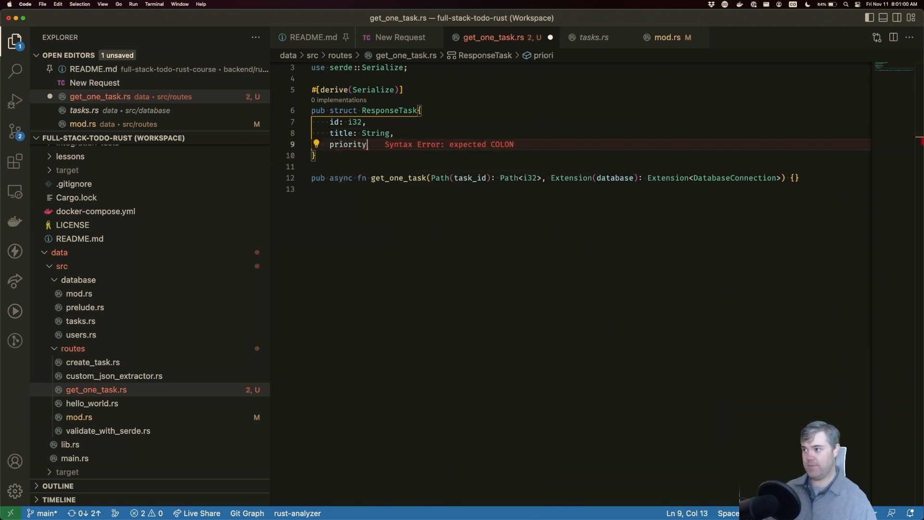
pyautogui.write(': Option<String>')
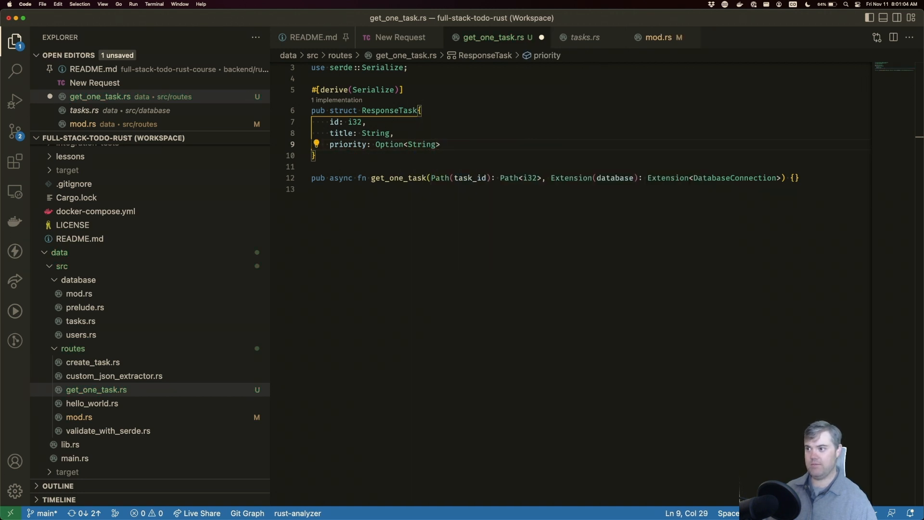
pyautogui.write('description: Op')
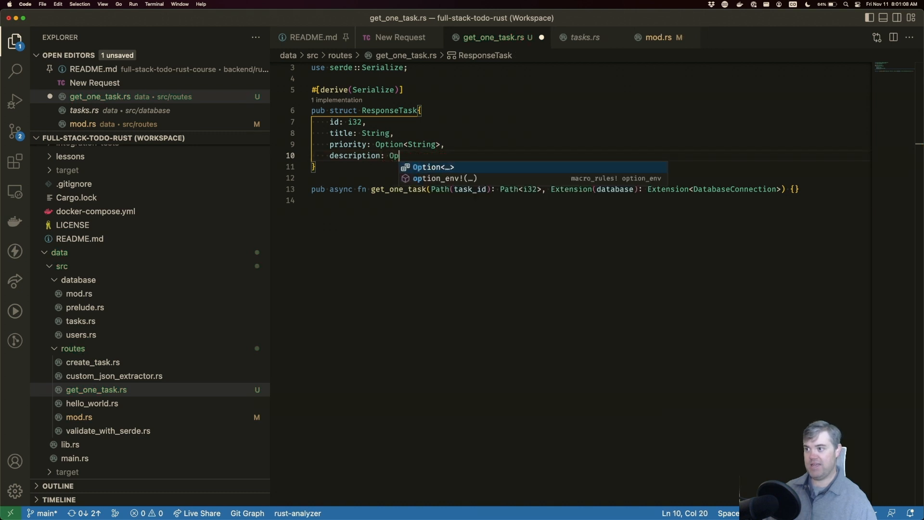
pyautogui.write('tion<String>,')
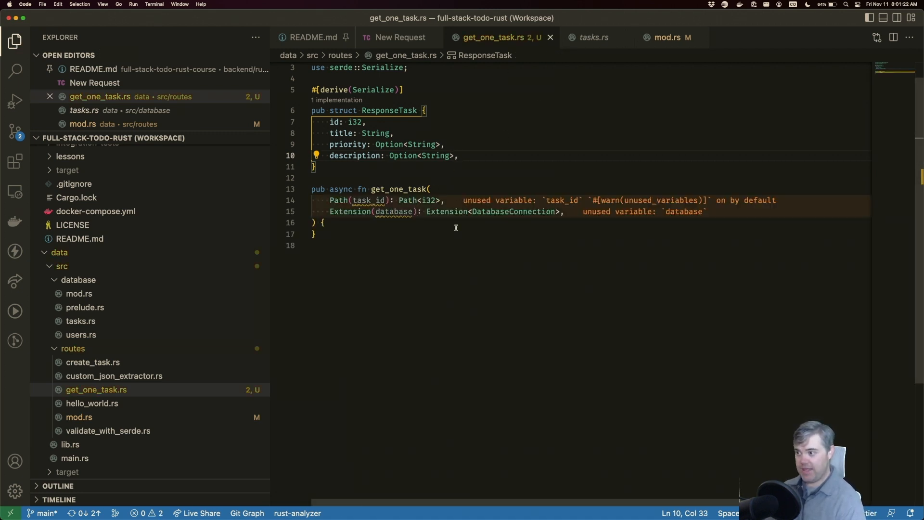
pyautogui.moveTo(349, 211)
pyautogui.write('let ')
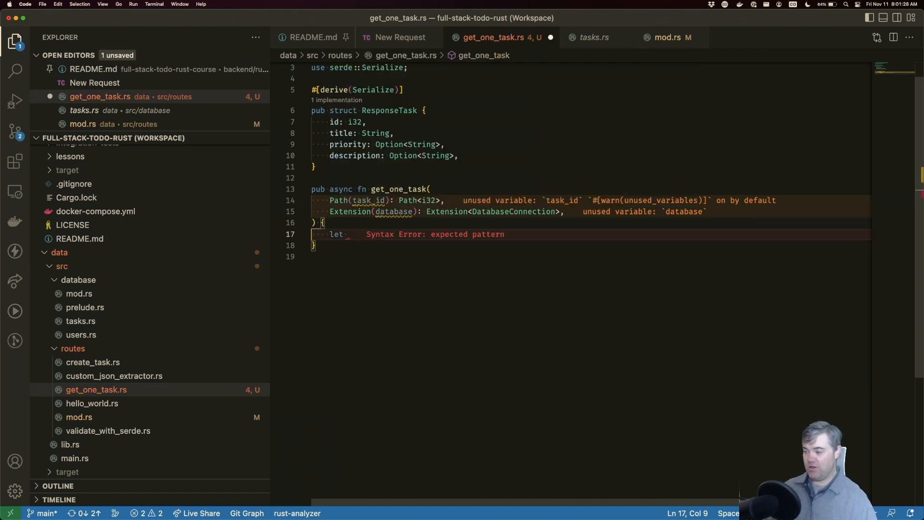
# Start `let task =` in the handler, then view the tasks entity file and select its Model struct
pyautogui.write('task =')
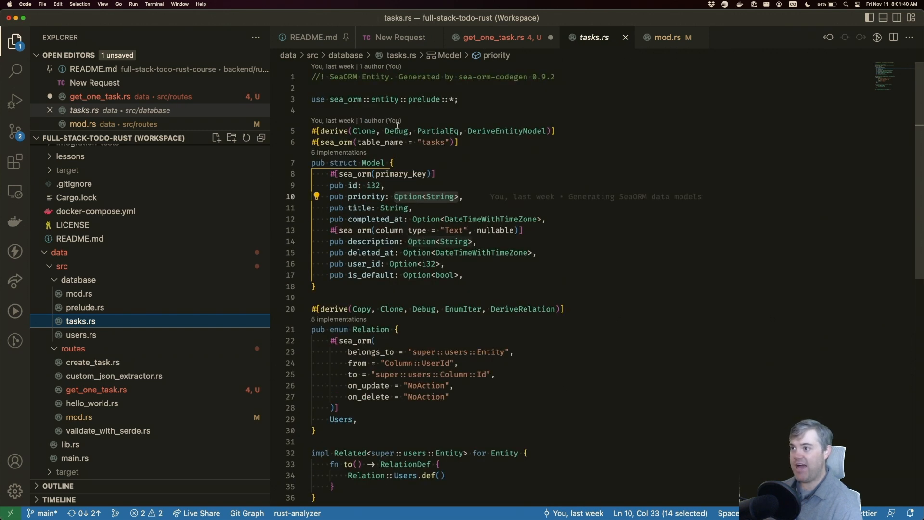
pyautogui.click(79, 293)
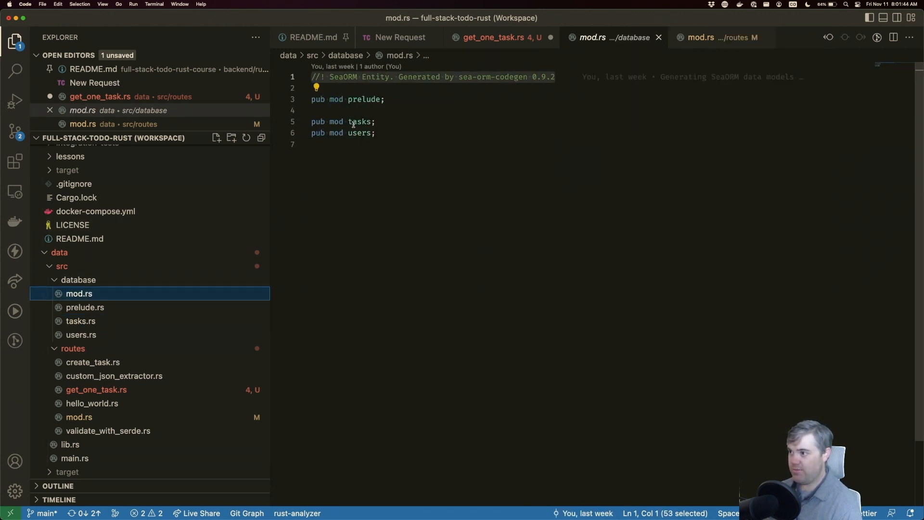
pyautogui.click(81, 320)
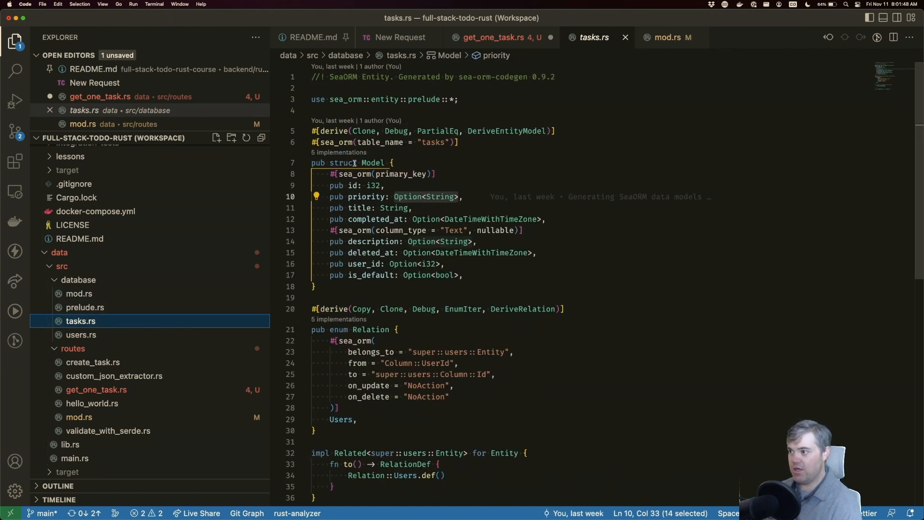
pyautogui.doubleClick(373, 163)
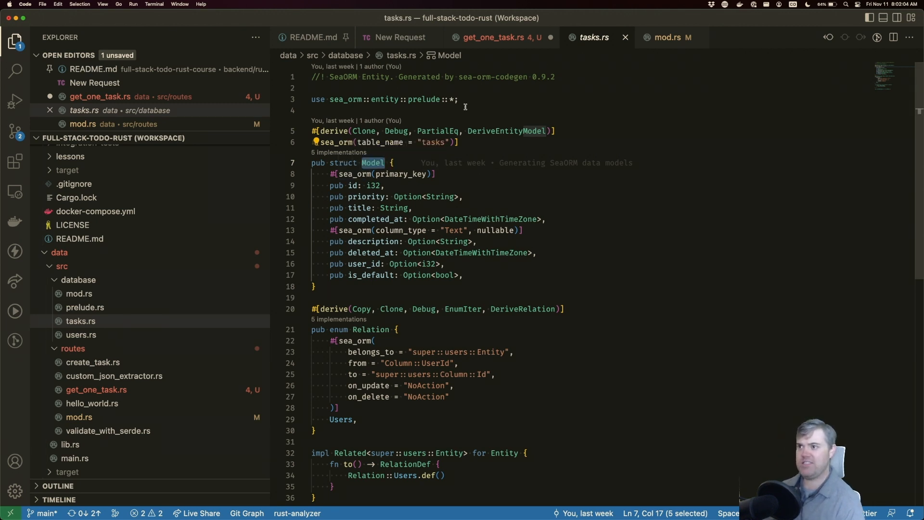
# Add a `use crate::database::tasks::` import in the handler file
pyautogui.click(490, 37)
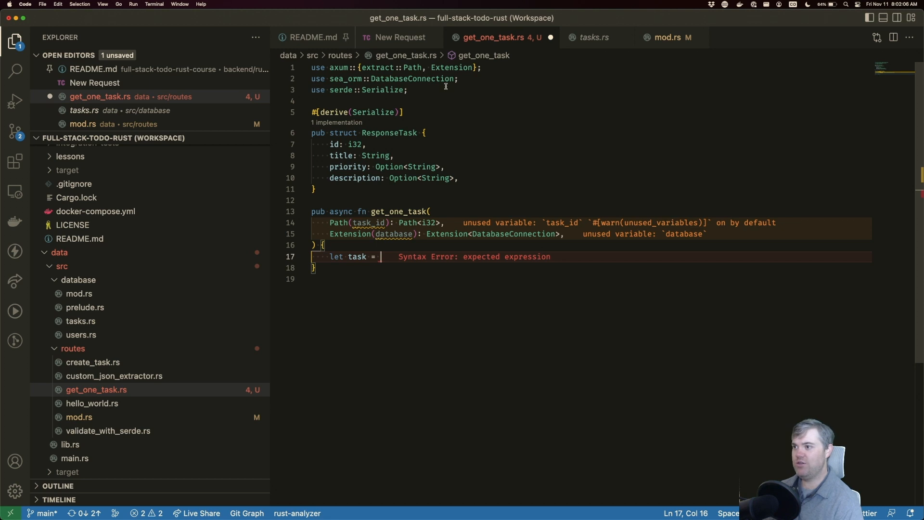
pyautogui.write('use')
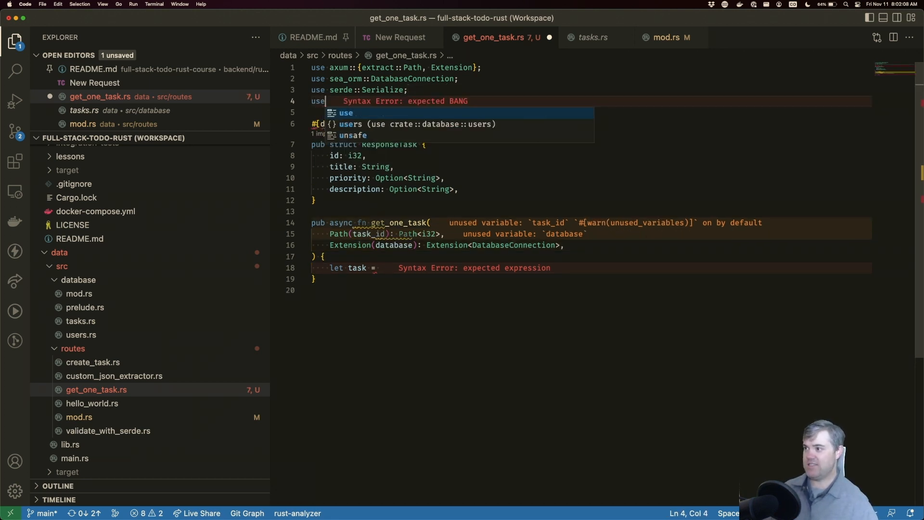
pyautogui.write('crate::')
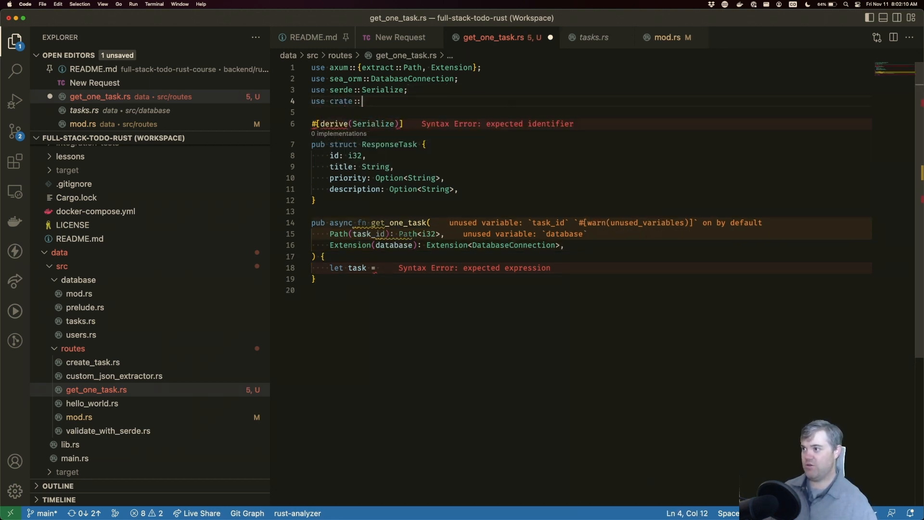
pyautogui.write('database::')
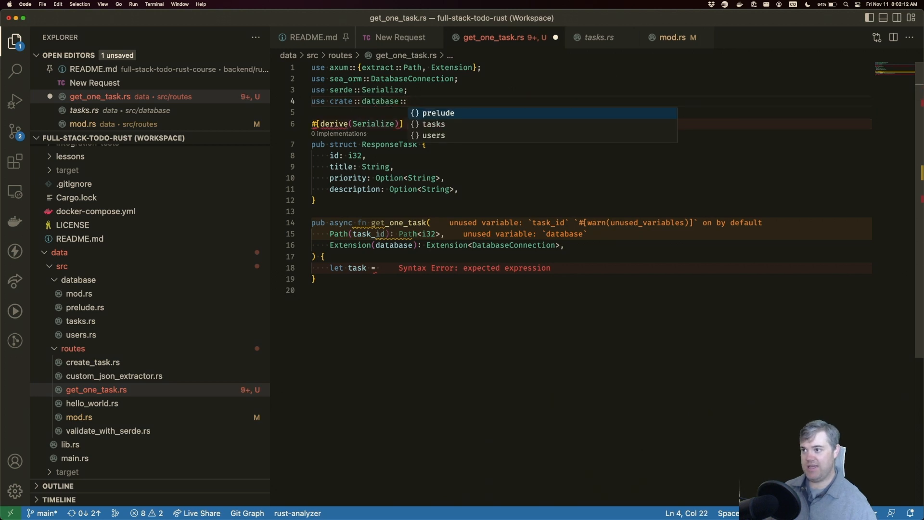
pyautogui.write('tasks::Model as Tasks;')
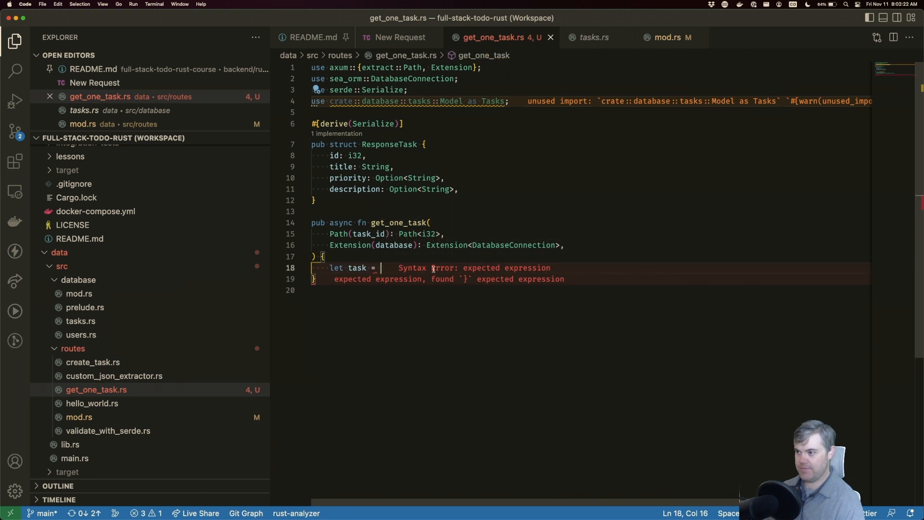
# Complete the lookup line as `Tasks::find_by_id();`
pyautogui.write('Tasks')
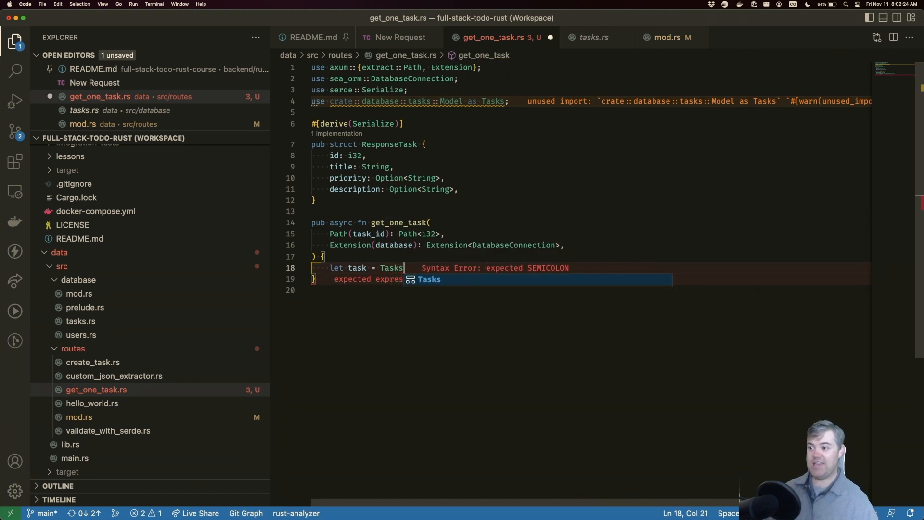
pyautogui.write('::')
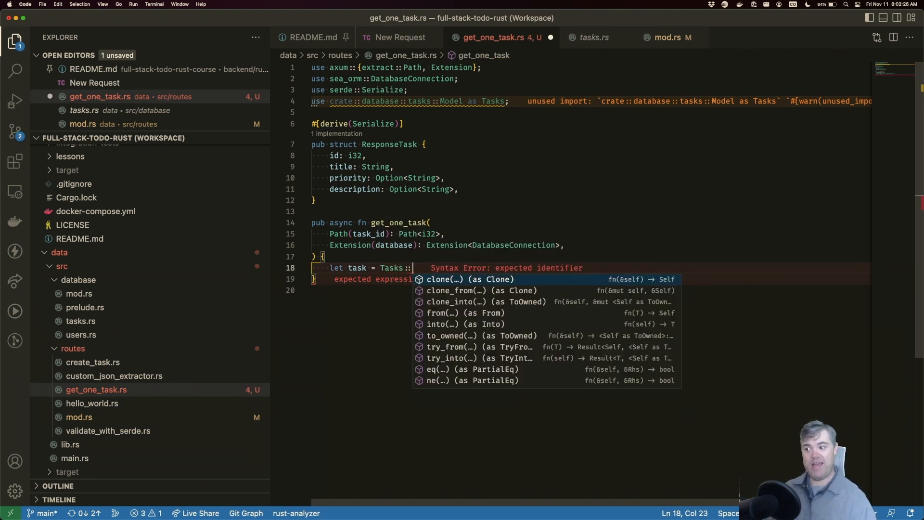
pyautogui.write('f')
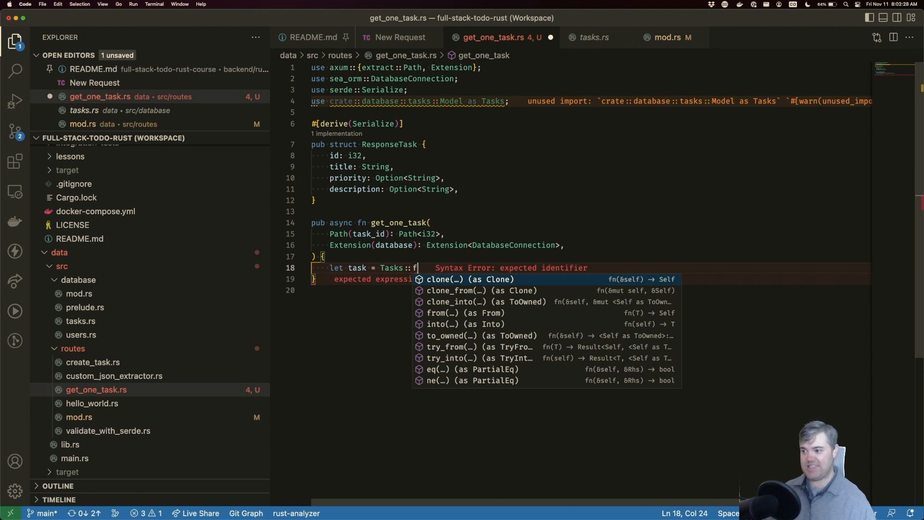
pyautogui.write('i')
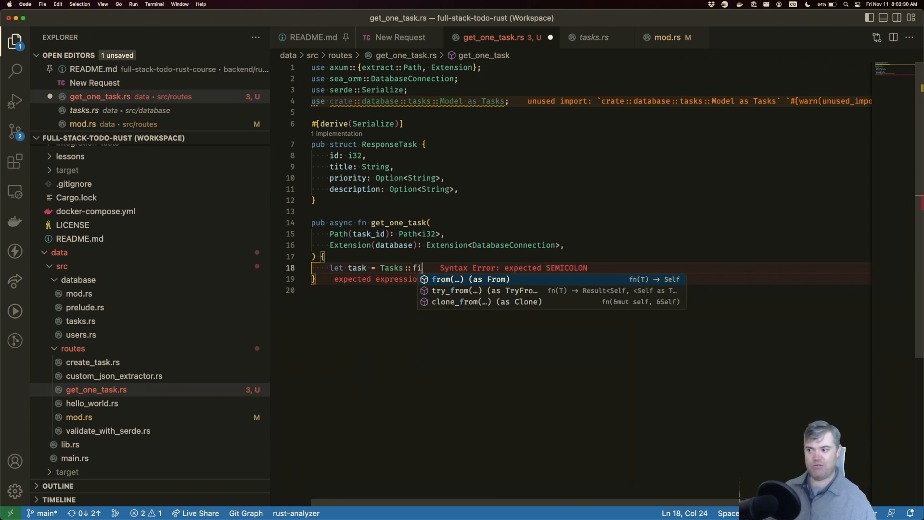
pyautogui.write('nd')
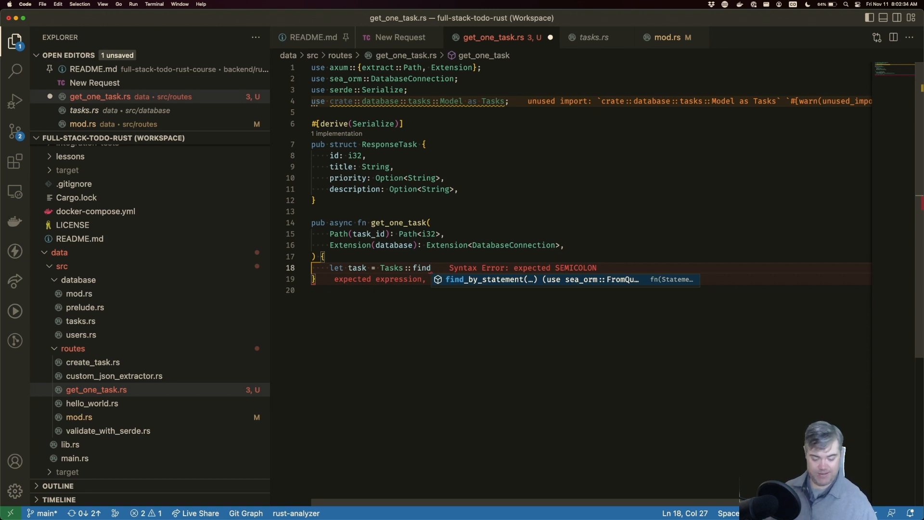
pyautogui.write('_')
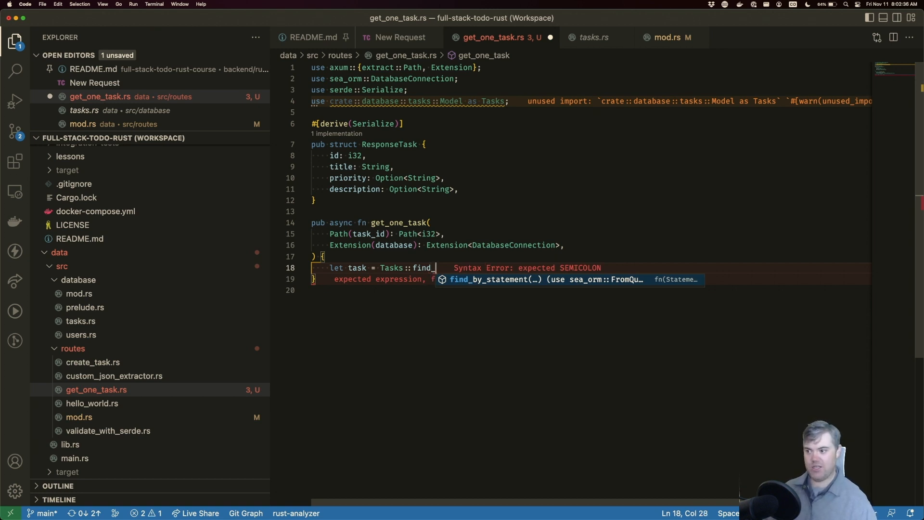
pyautogui.write('by_id')
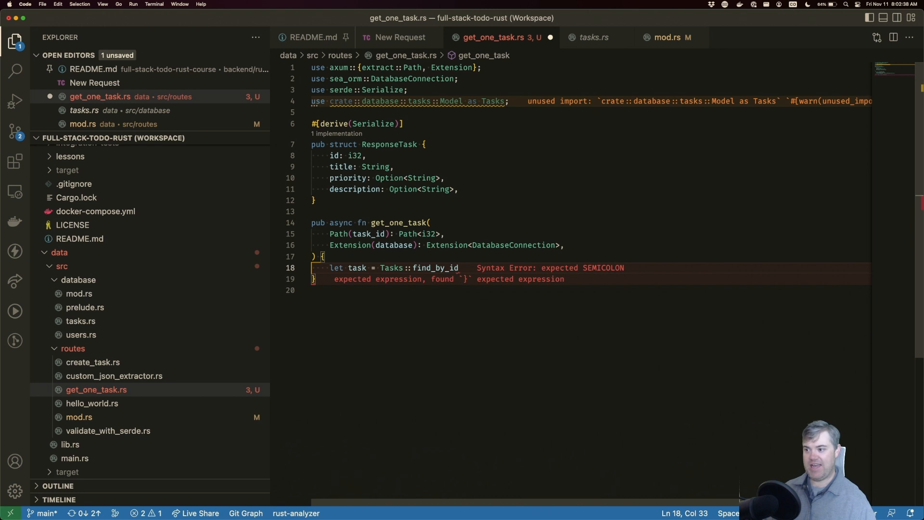
pyautogui.write('();')
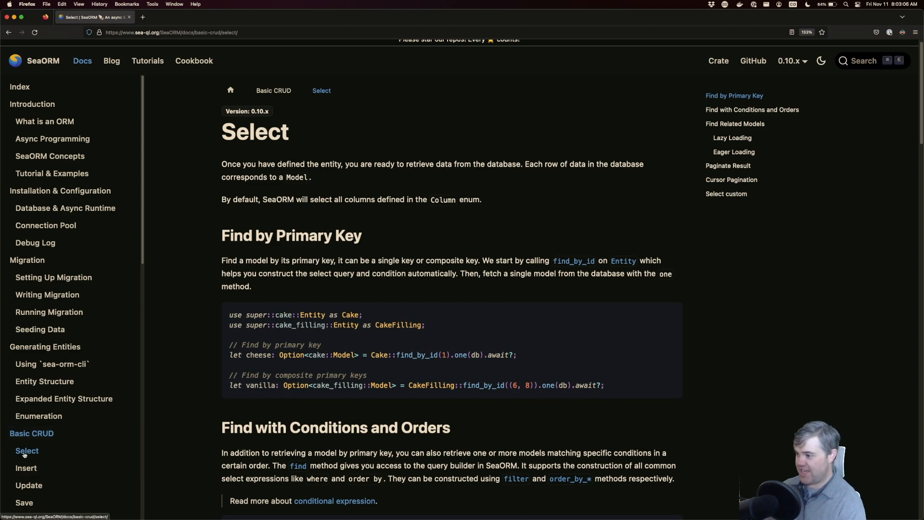
# Scroll the SeaORM Select docs to Find by Primary Key and mark the word Entity
pyautogui.scroll(-3)
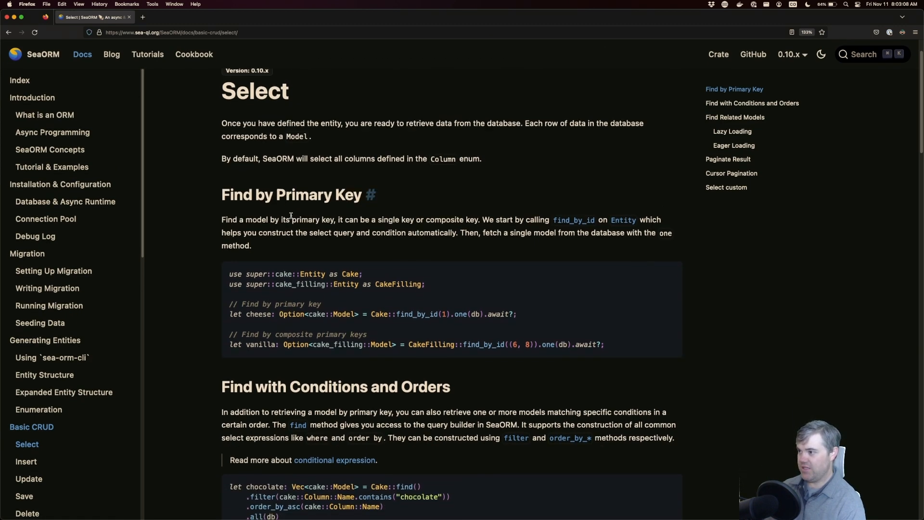
pyautogui.scroll(-3)
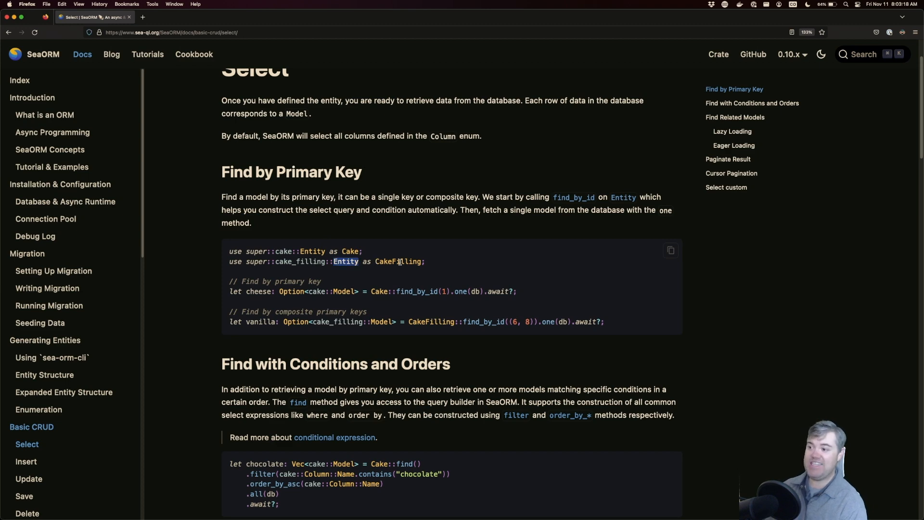
pyautogui.doubleClick(398, 261)
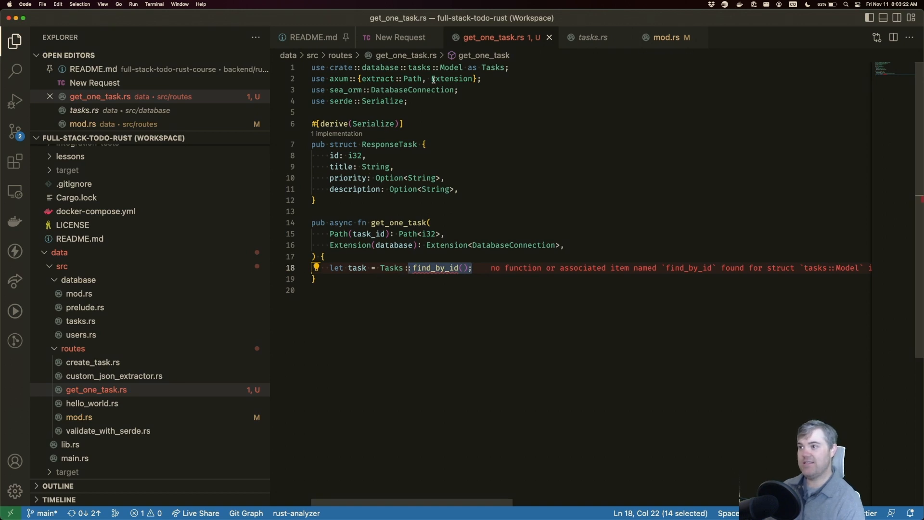
# Import Entity as Tasks and retype the call as `Tasks::find_by_id(task_id)`
pyautogui.write('Entity')
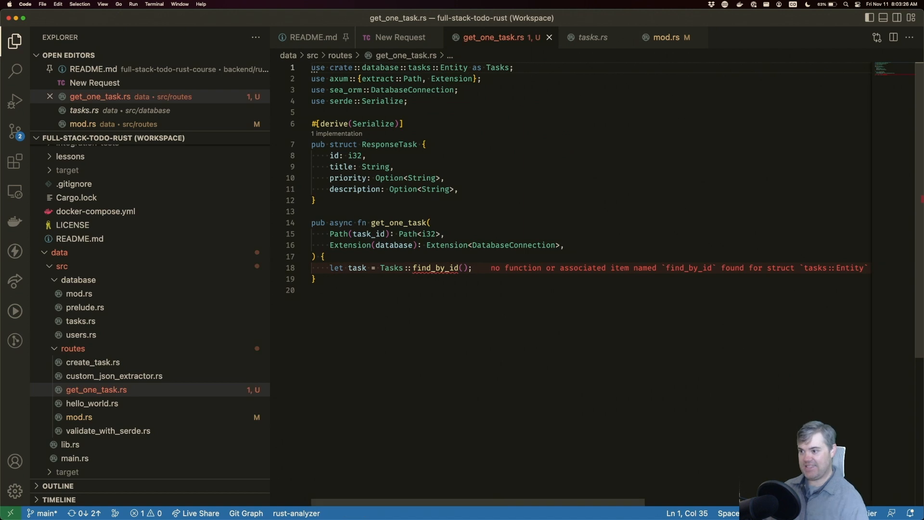
pyautogui.doubleClick(436, 268)
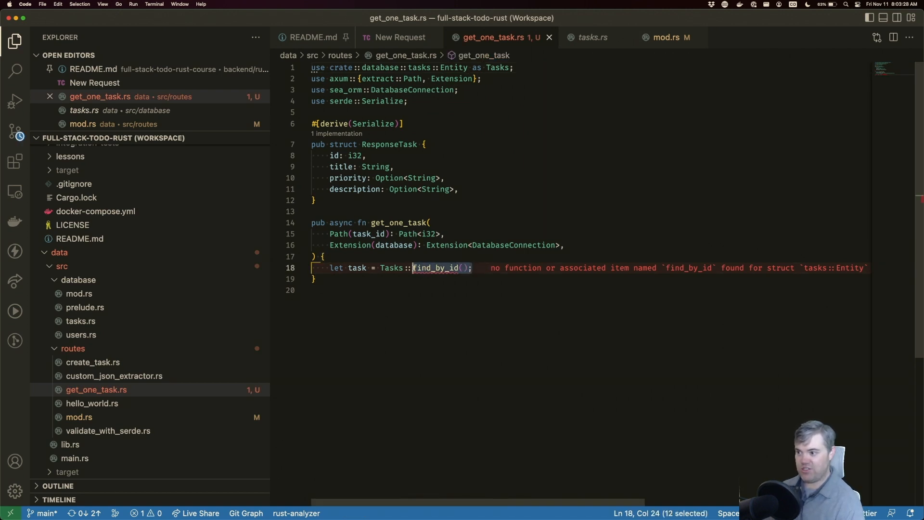
pyautogui.press('Backspace')
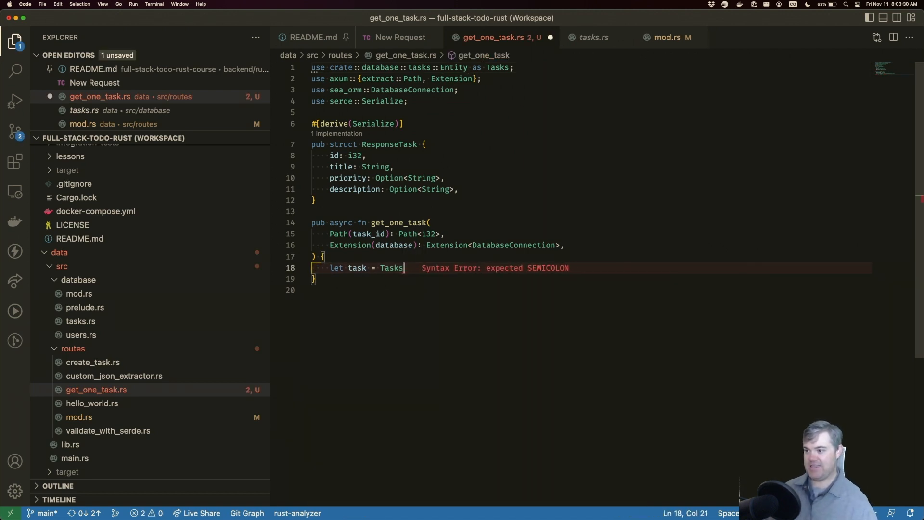
pyautogui.write('::find_by_id(values')
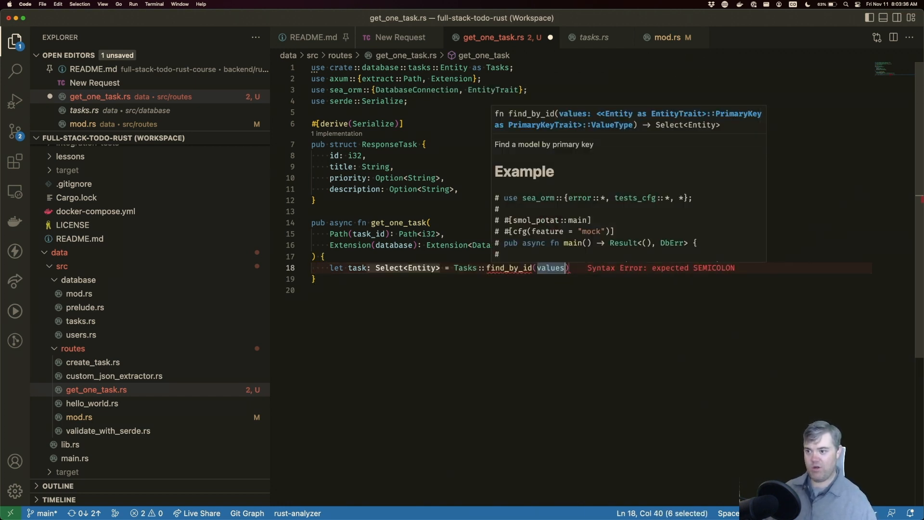
pyautogui.press('Delete')
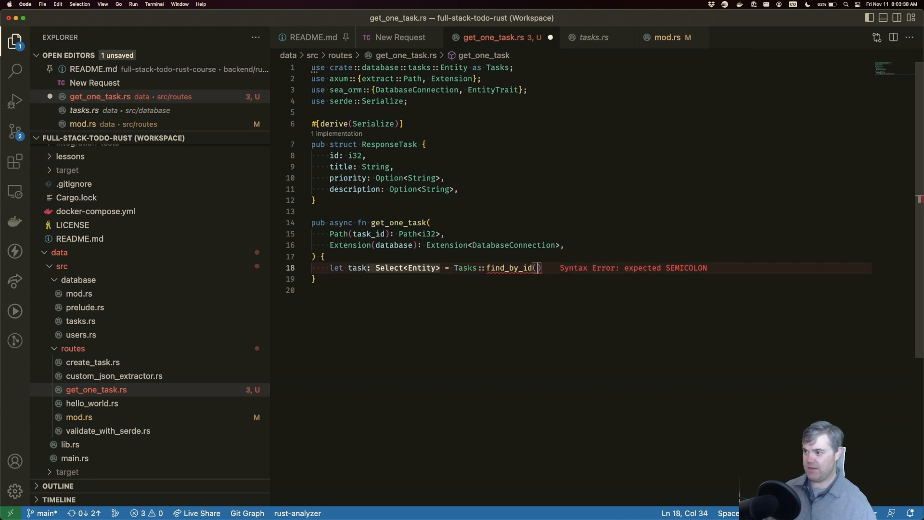
pyautogui.write('task_id')
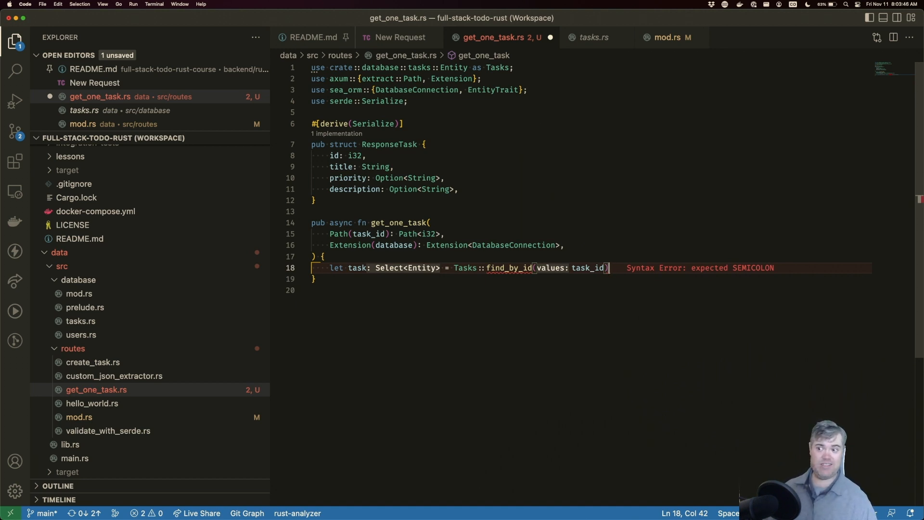
# Chain `.one(&database).await.unwrap();` onto the lookup and hide the explorer sidebar
pyautogui.write('.')
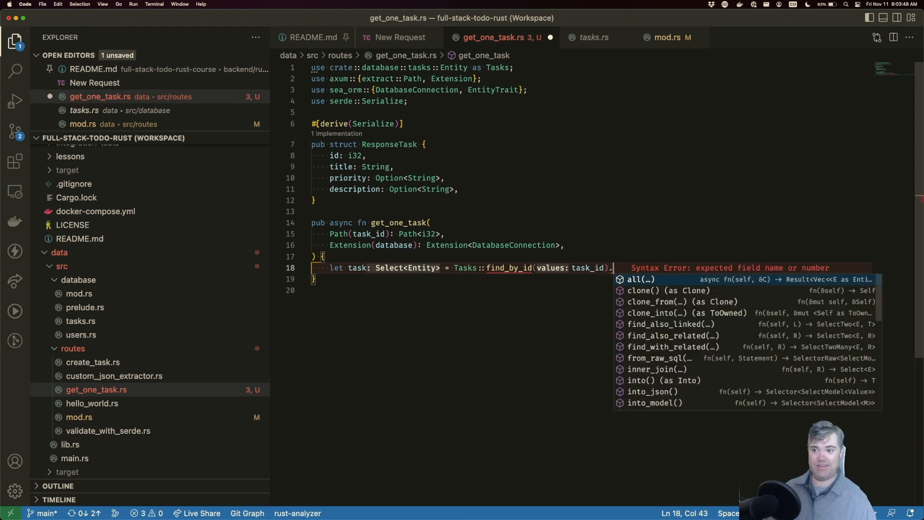
pyautogui.write('one(db)')
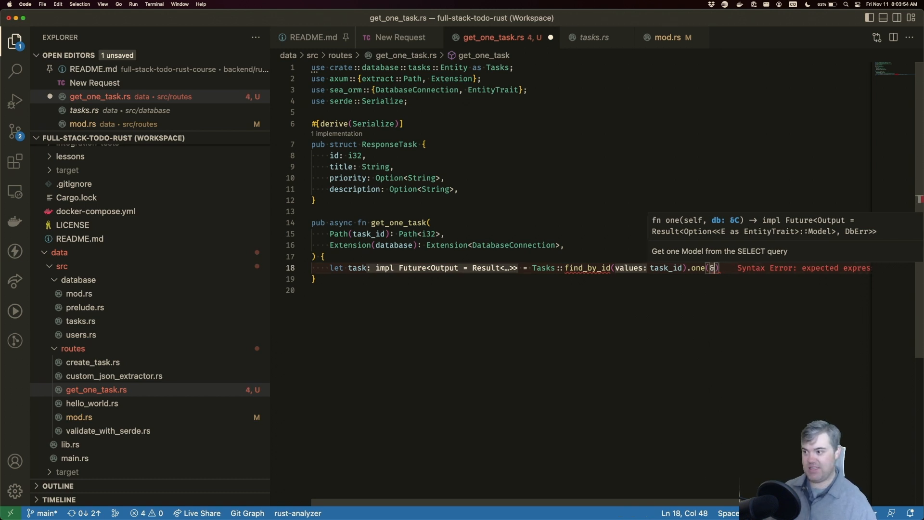
pyautogui.write('&database')
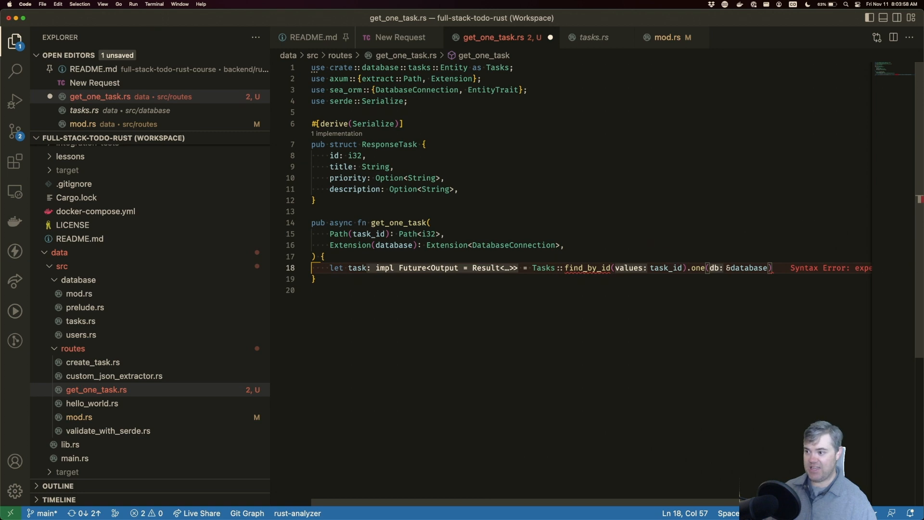
pyautogui.write('.await')
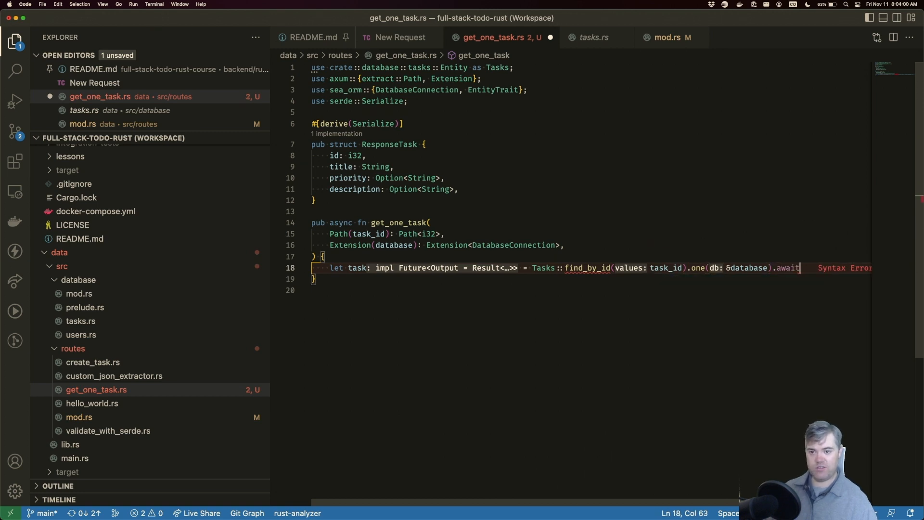
pyautogui.write('.unwrap(')
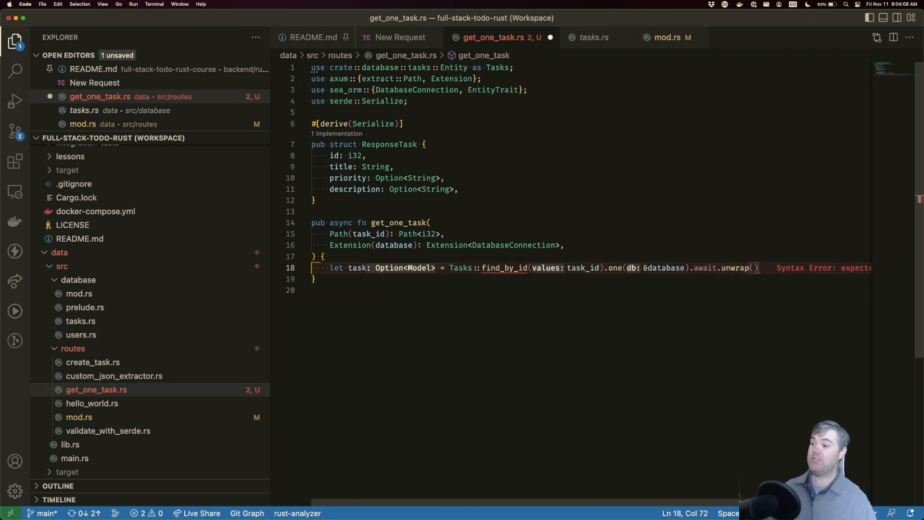
pyautogui.write(';')
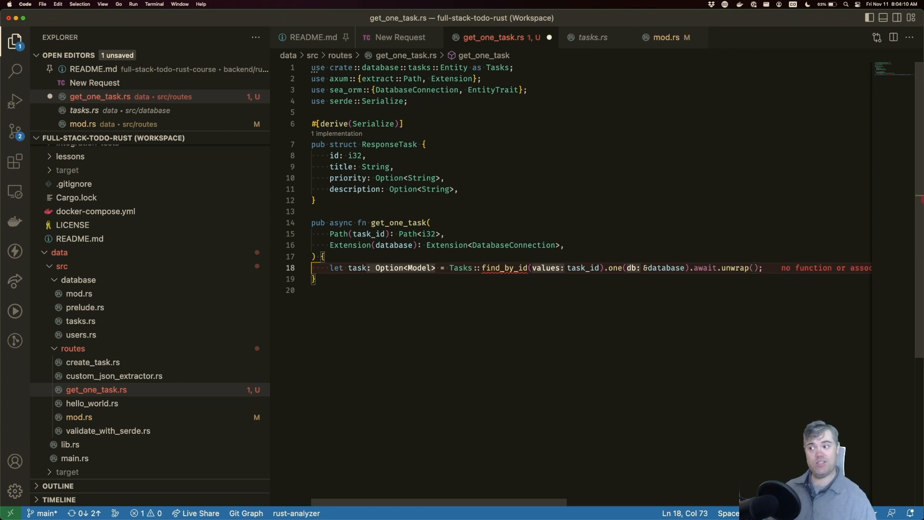
pyautogui.click(14, 41)
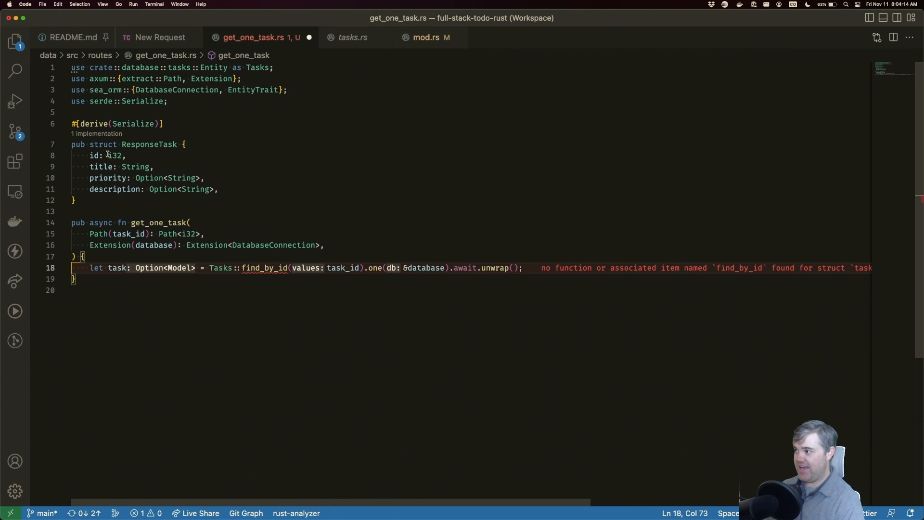
pyautogui.moveTo(124, 242)
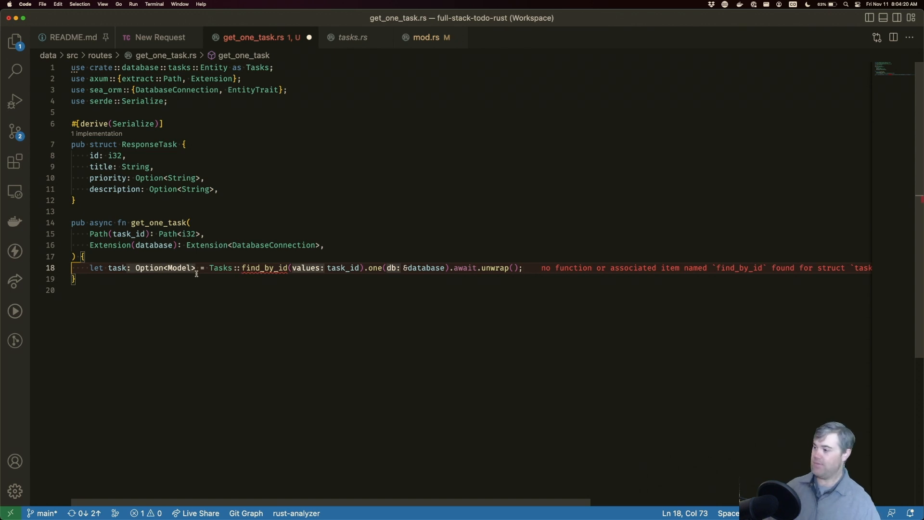
# Change the handler's return type to `impl IntoResponse`, accepting its auto-import
pyautogui.press('enter')
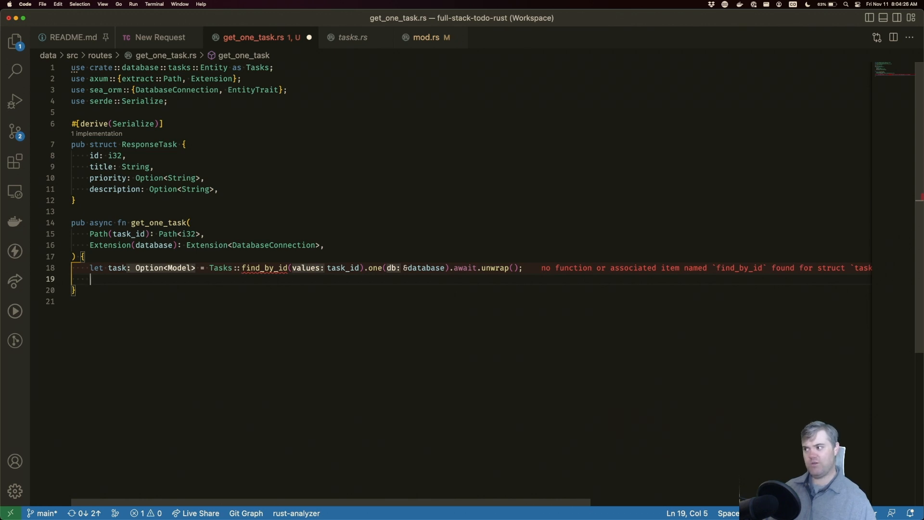
pyautogui.click(110, 256)
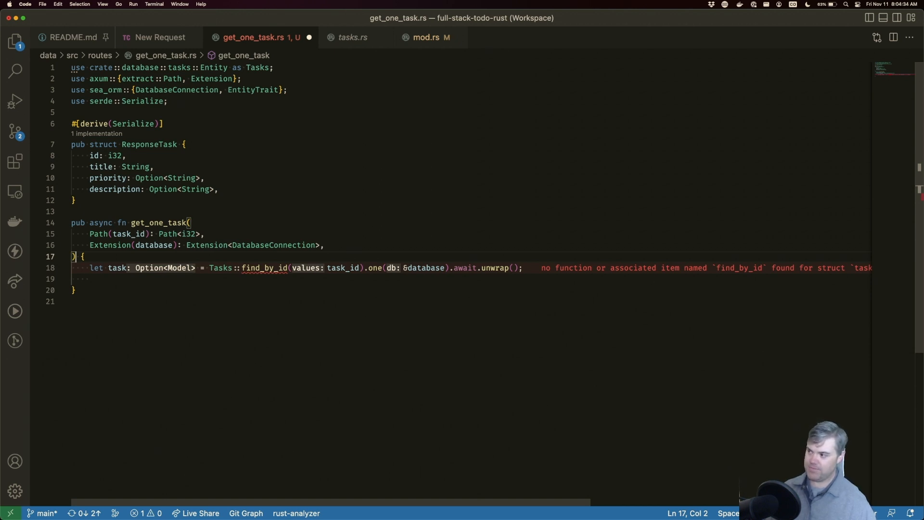
pyautogui.write('->')
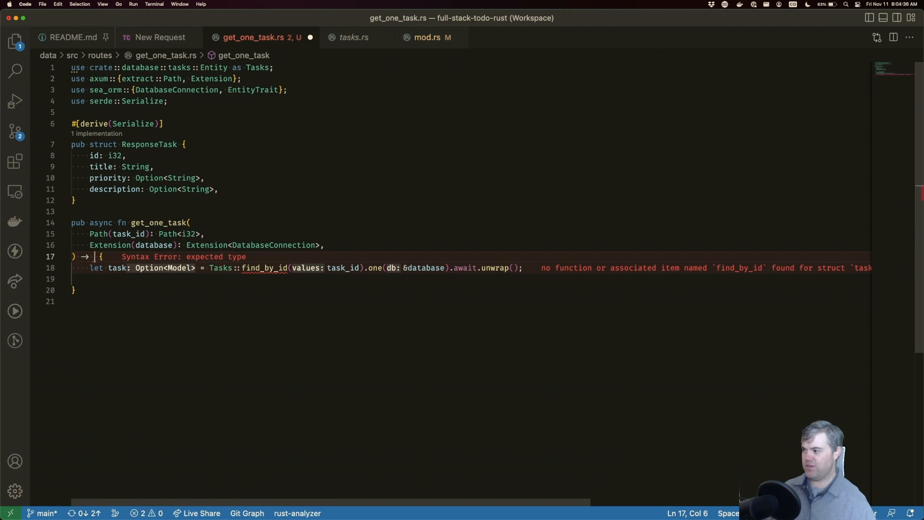
pyautogui.write('O')
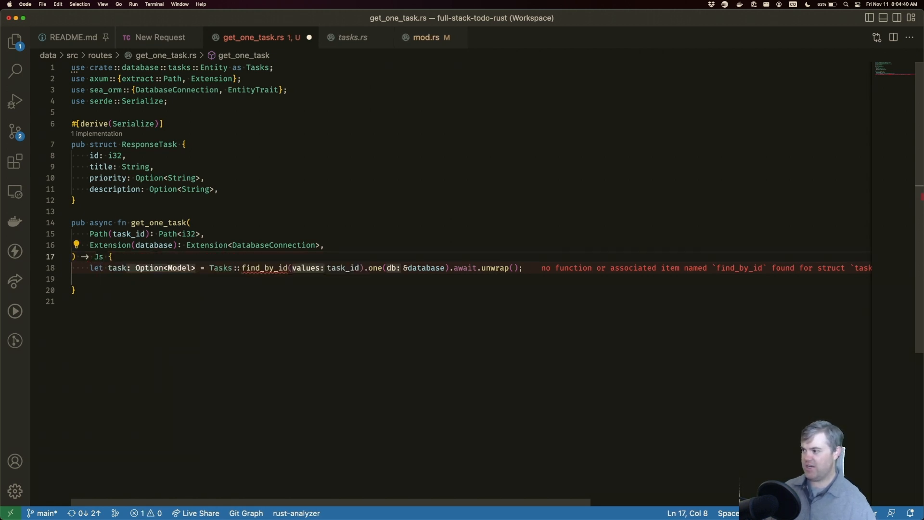
pyautogui.write('Json<>')
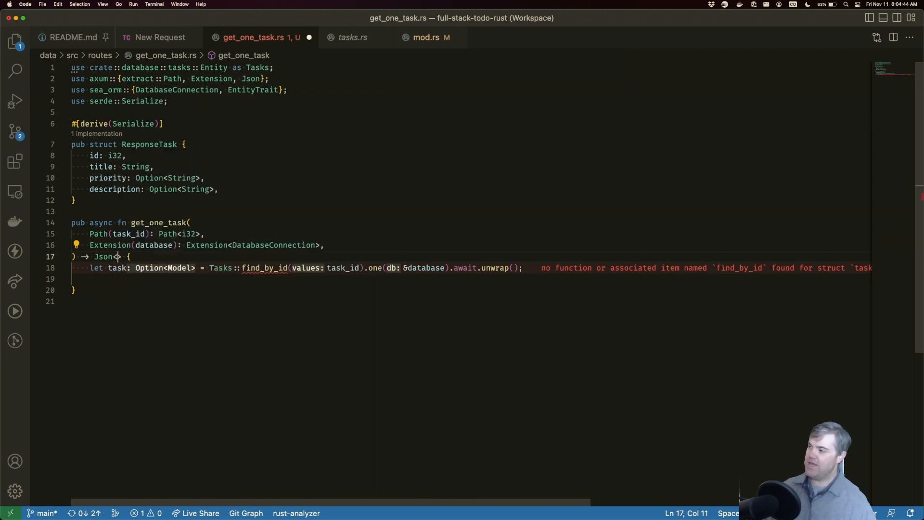
pyautogui.moveTo(105, 144)
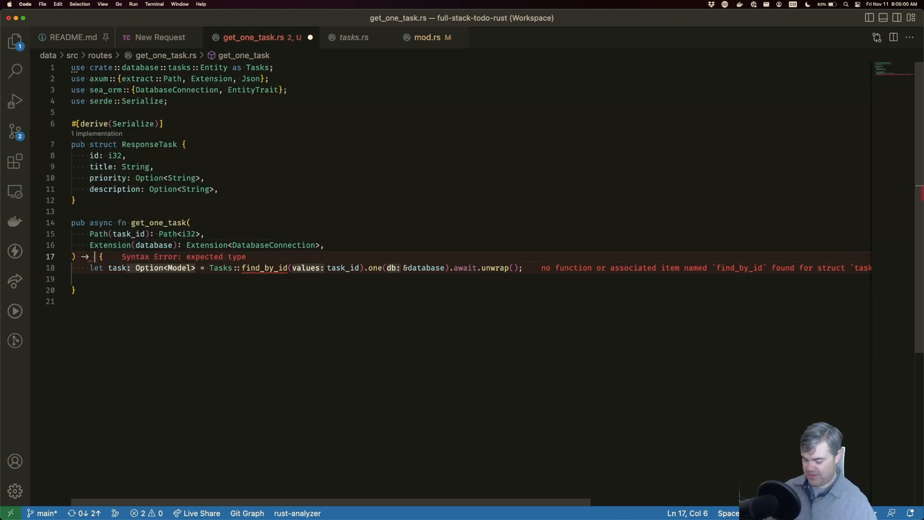
pyautogui.write('impl Respon')
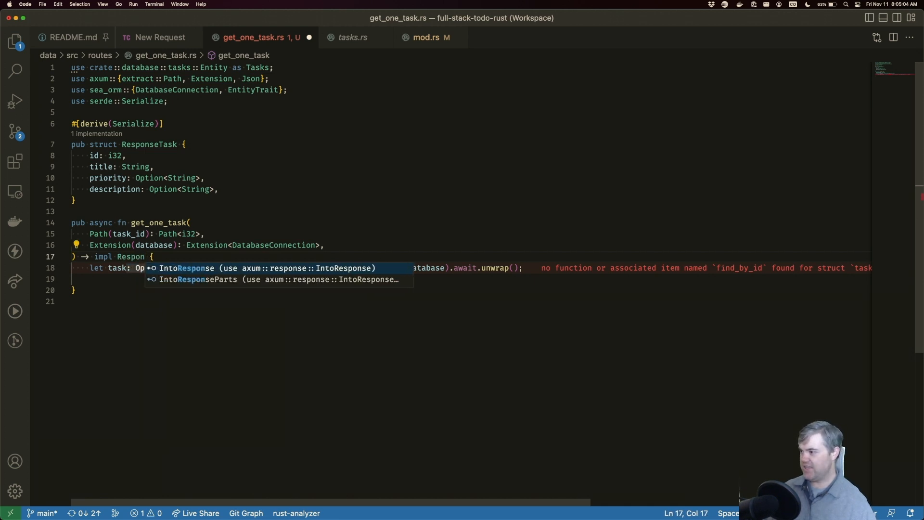
pyautogui.click(186, 267)
pyautogui.write('if let So')
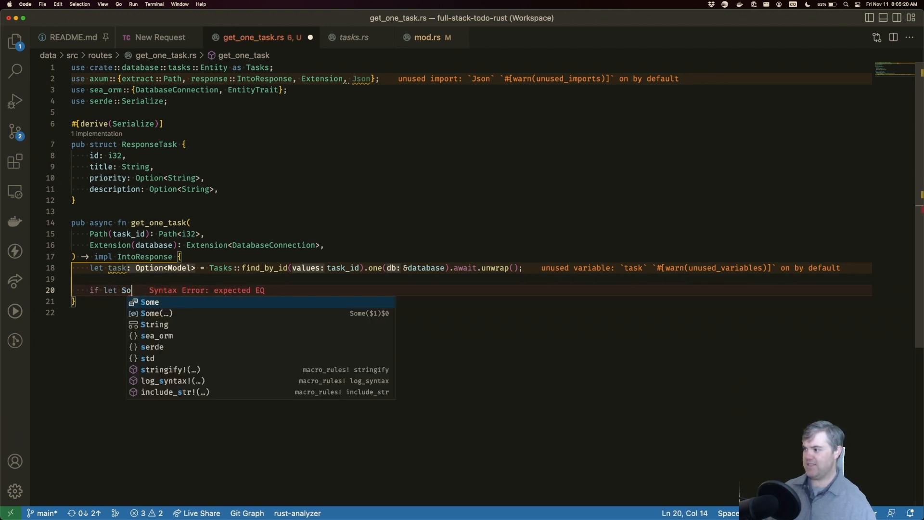
# Add an `if let Some(task) = task { } else { }` branch
pyautogui.write('me(task) = task')
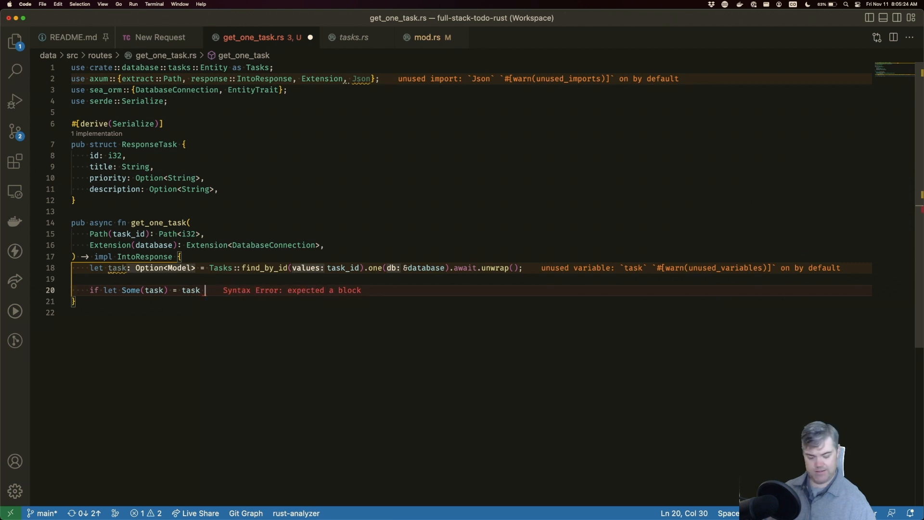
pyautogui.write('{')
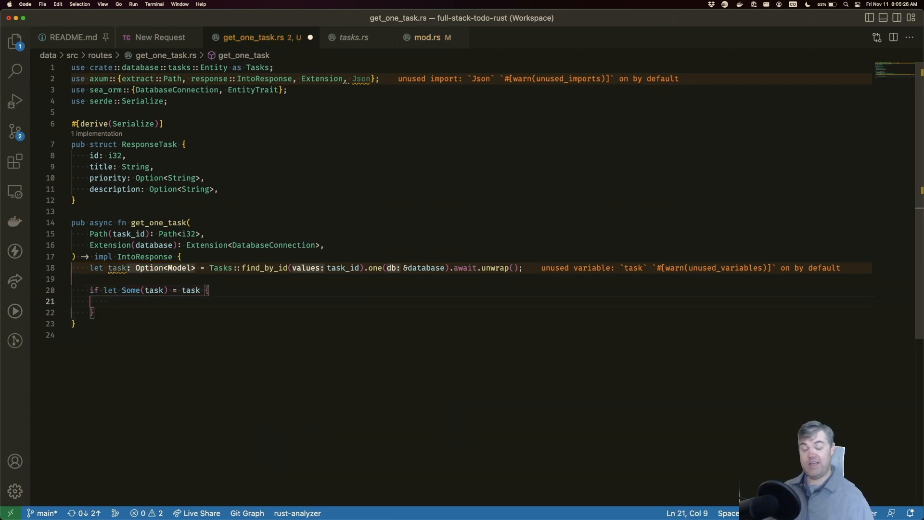
pyautogui.write('esl')
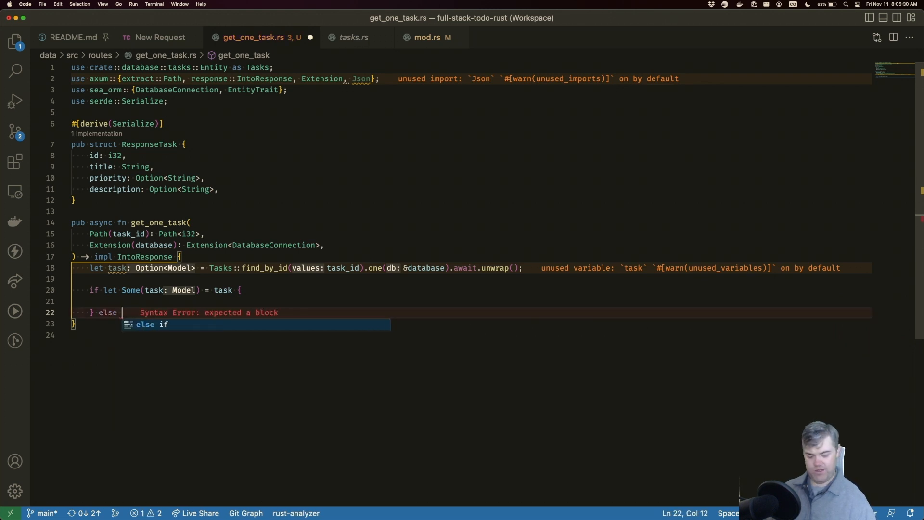
pyautogui.write('{')
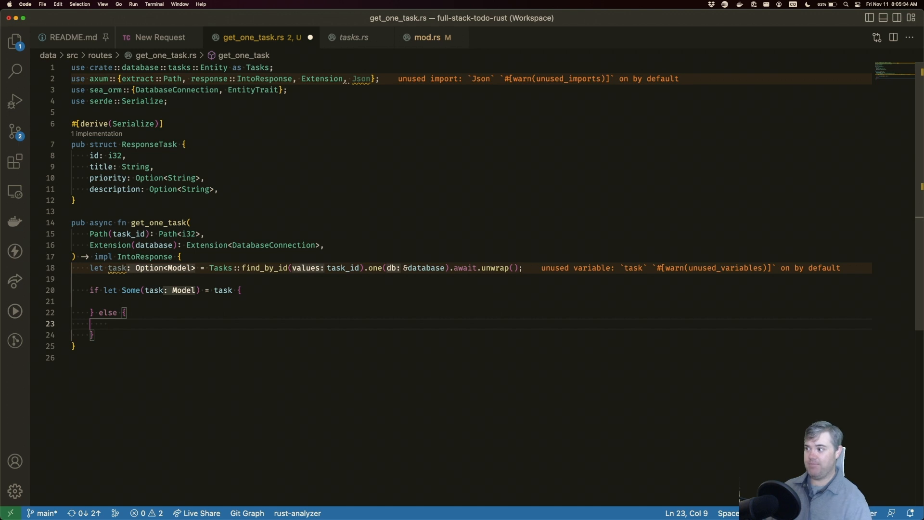
pyautogui.moveTo(119, 268)
pyautogui.write('()')
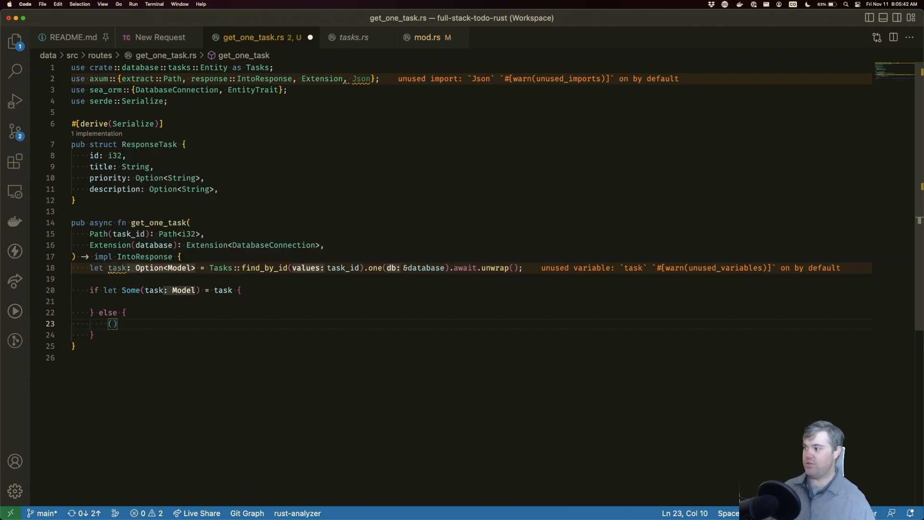
pyautogui.moveTo(118, 268)
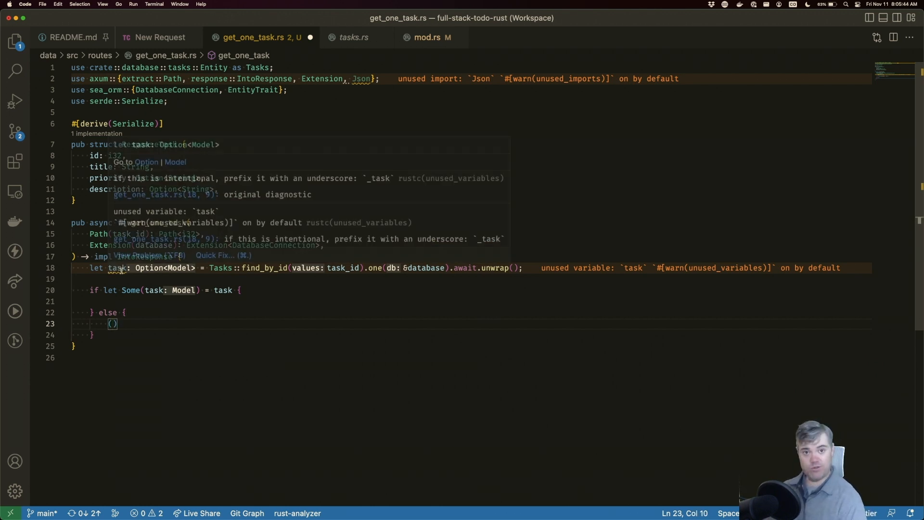
# Return `(StatusCode::NOT_FOUND, "We couldn't find the task".to_owned())` in the else branch
pyautogui.write('StatusCode')
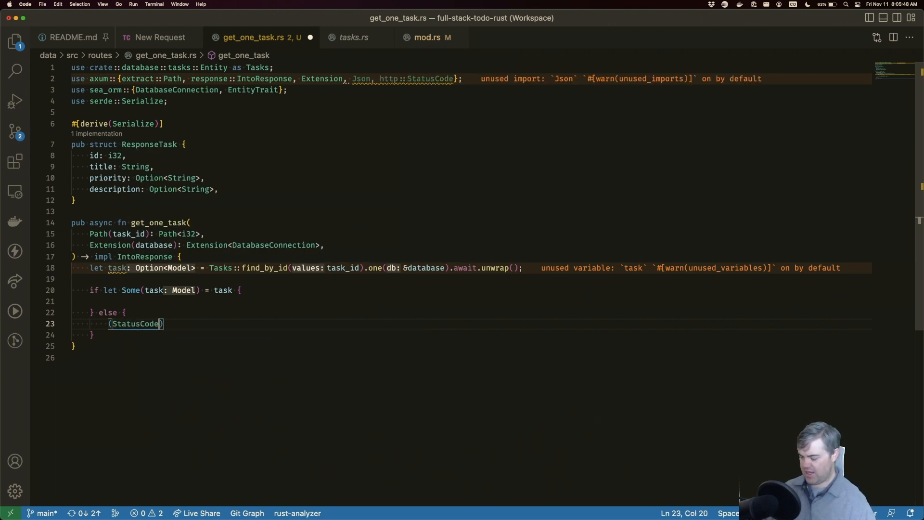
pyautogui.write('::no')
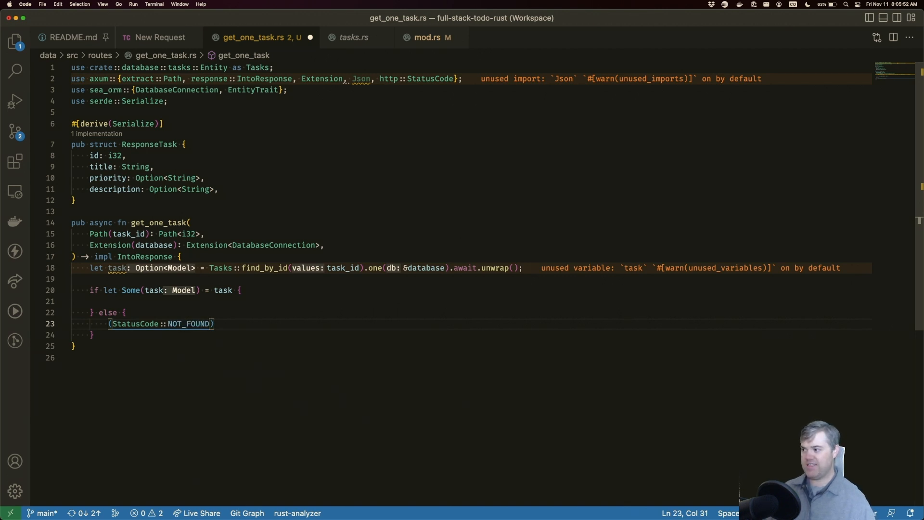
pyautogui.write('", "')
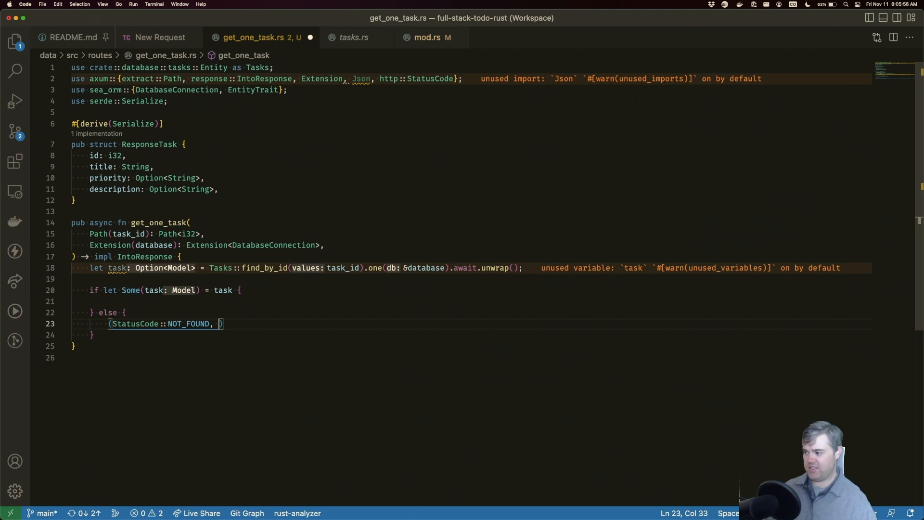
pyautogui.write('""')
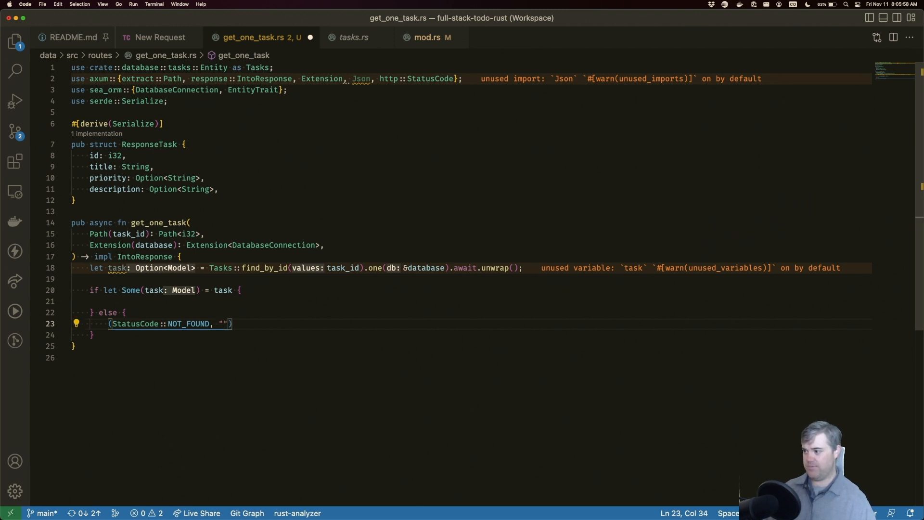
pyautogui.write("We couldn't find the ta")
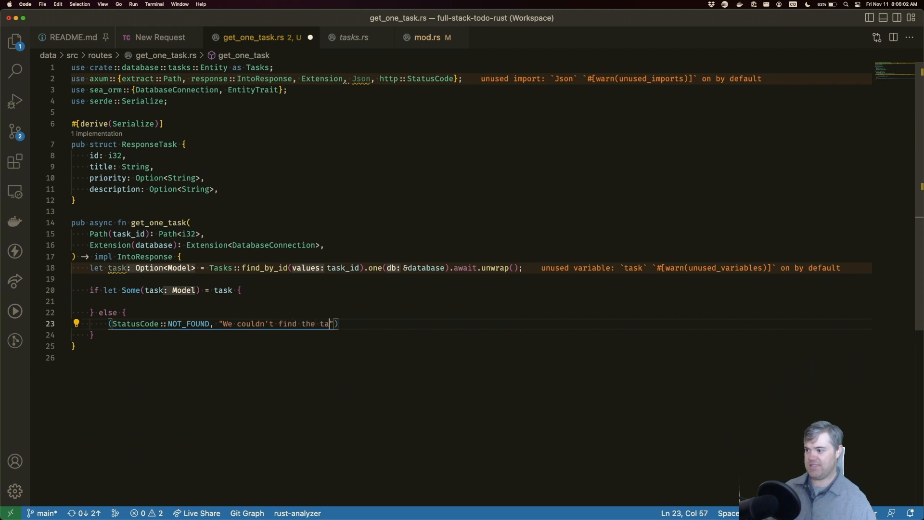
pyautogui.write('sk".to_owned()')
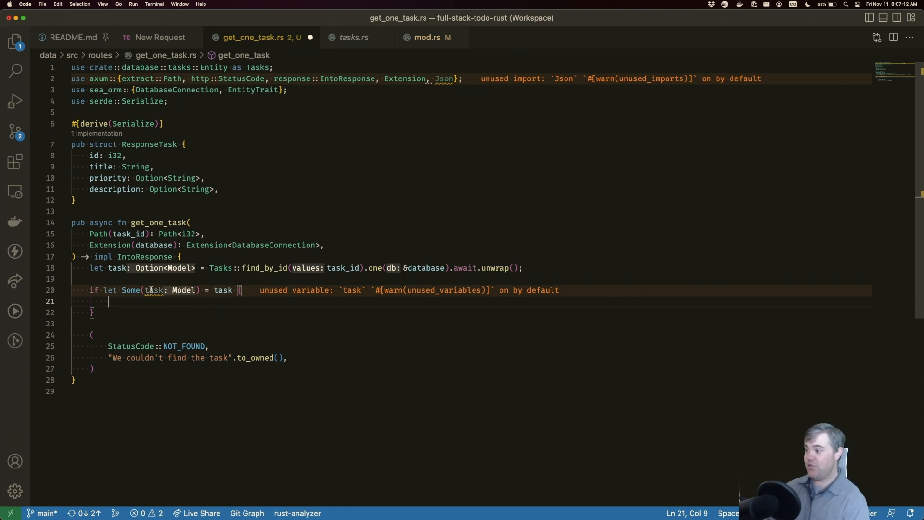
pyautogui.moveTo(170, 303)
pyautogui.write('J')
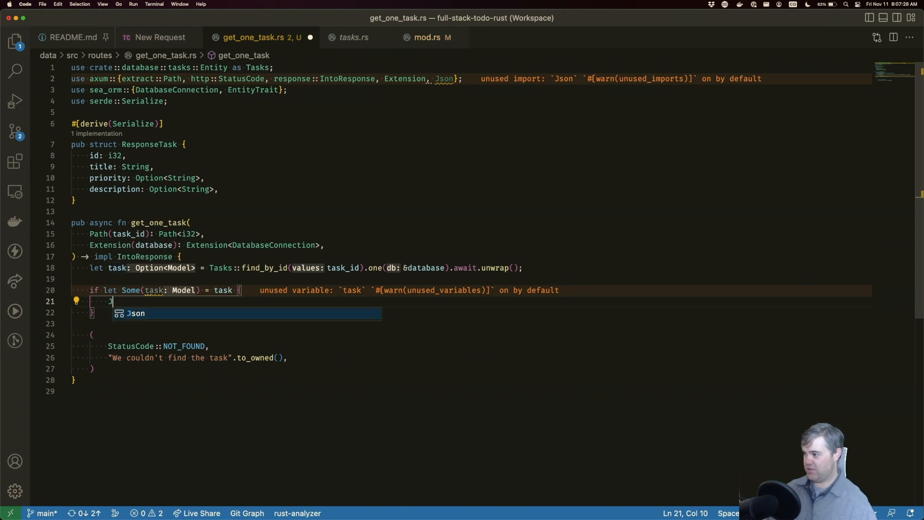
# Return Json(ResponseTask { ... }) with every field auto-filled with placeholders
pyautogui.write('return Js')
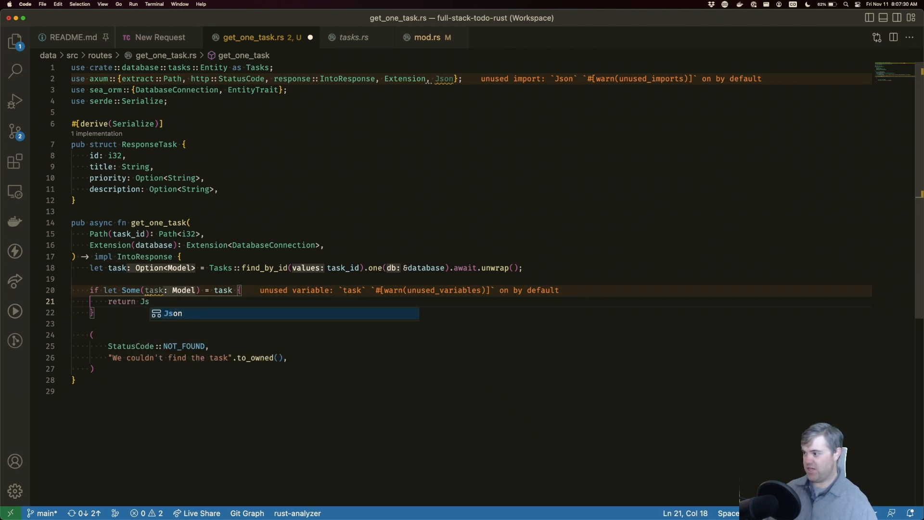
pyautogui.press('backspace')
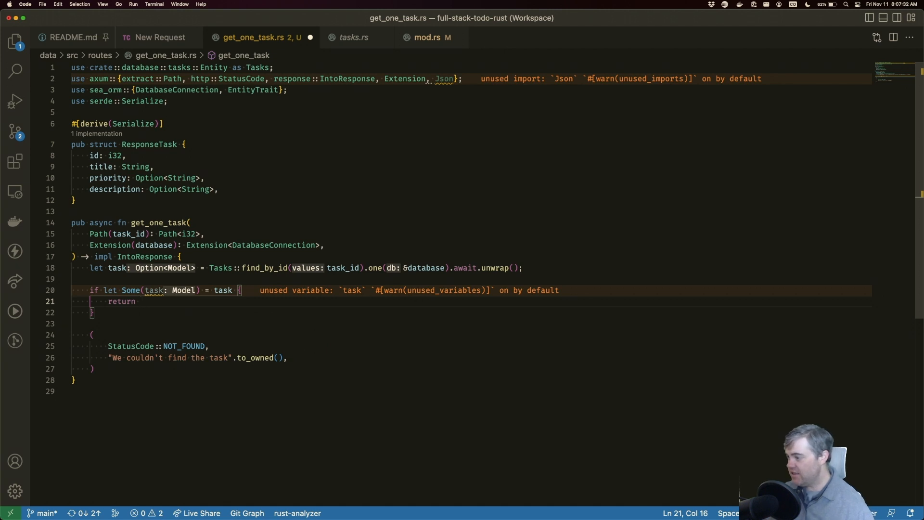
pyautogui.write('Json(')
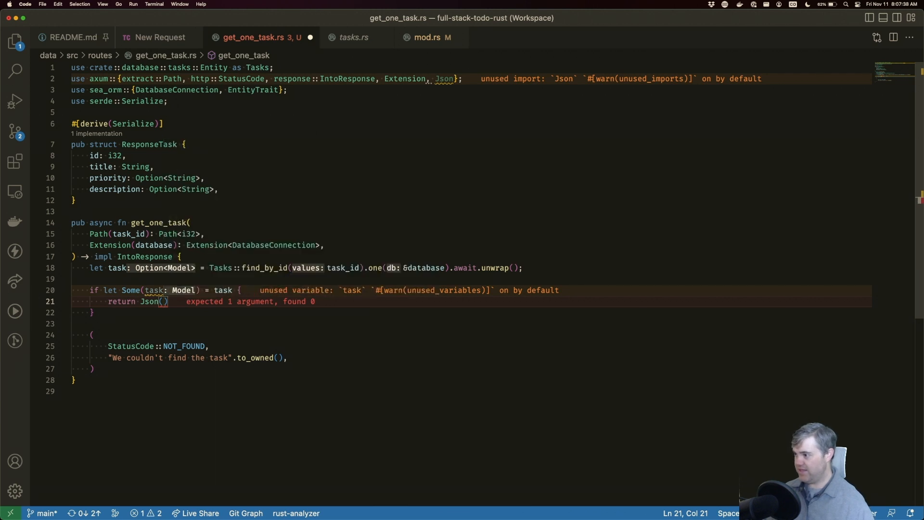
pyautogui.write('ResponseTask {')
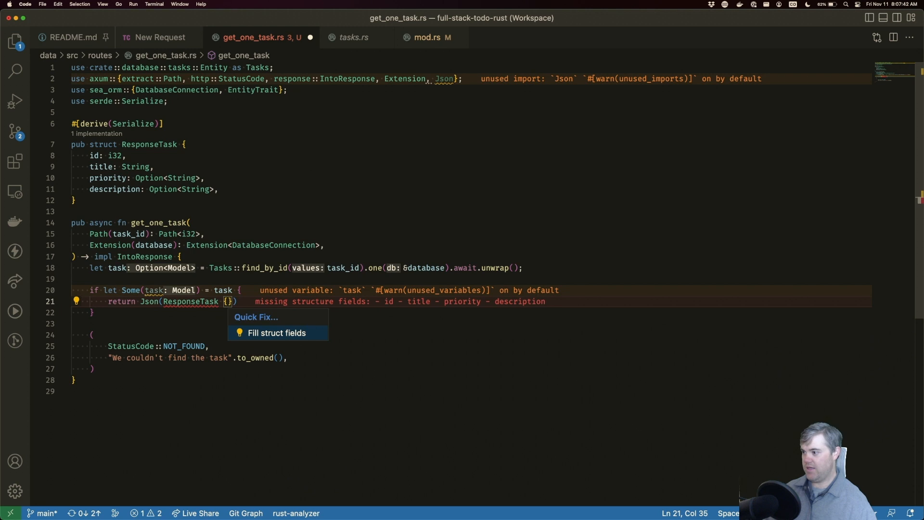
pyautogui.click(276, 332)
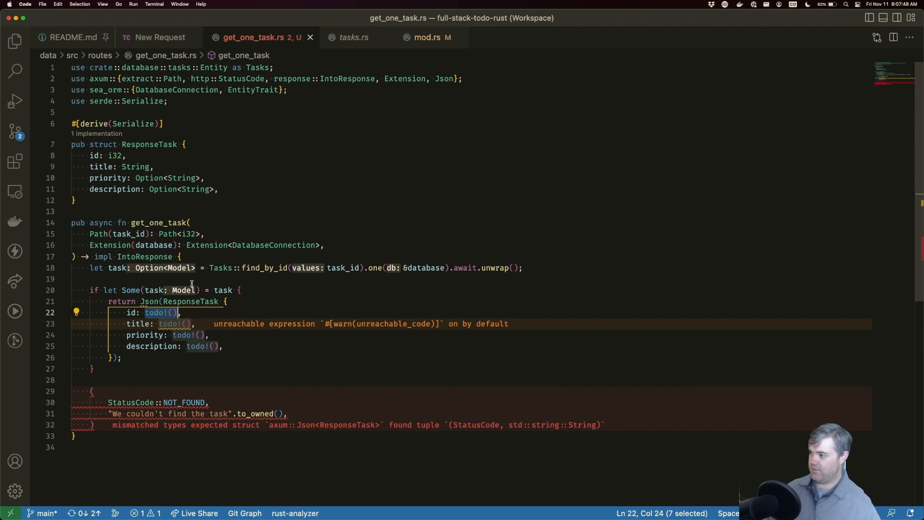
# Fill the ResponseTask fields from task.id, task.title, task.priority and task.description
pyautogui.write('task.i')
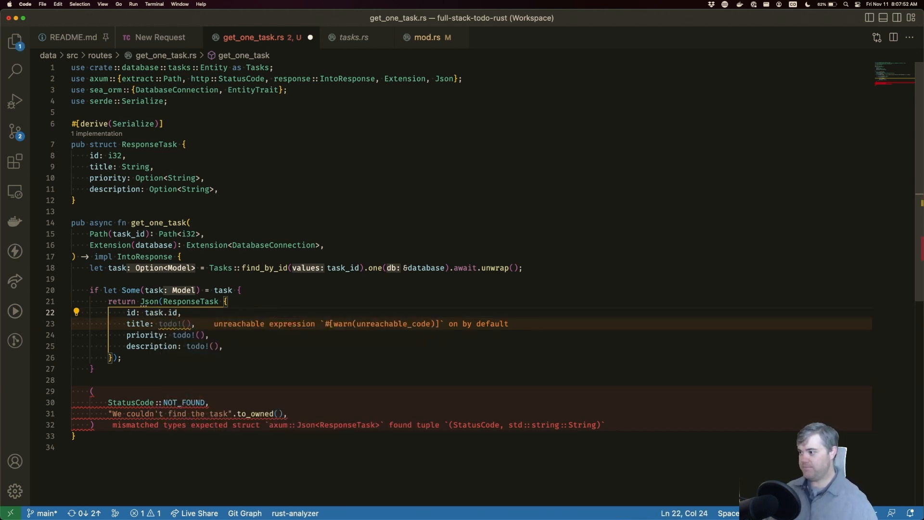
pyautogui.doubleClick(173, 323)
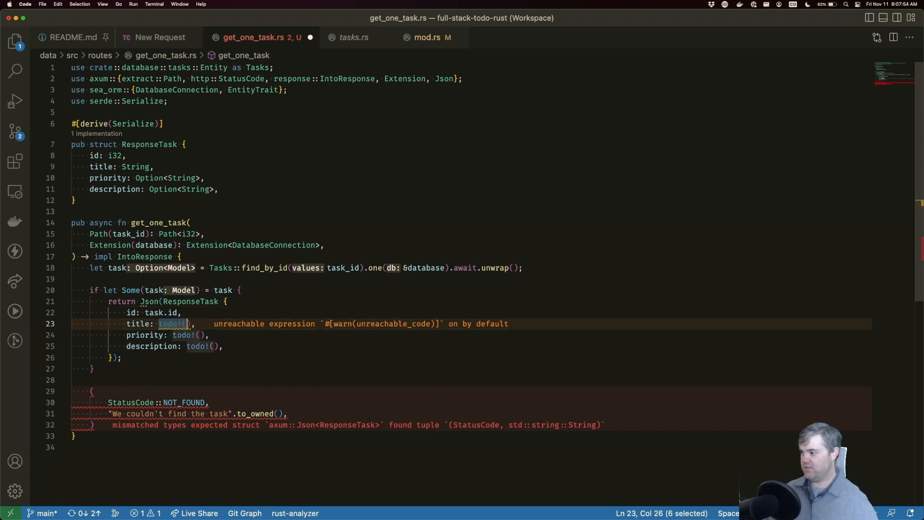
pyautogui.write('task.title')
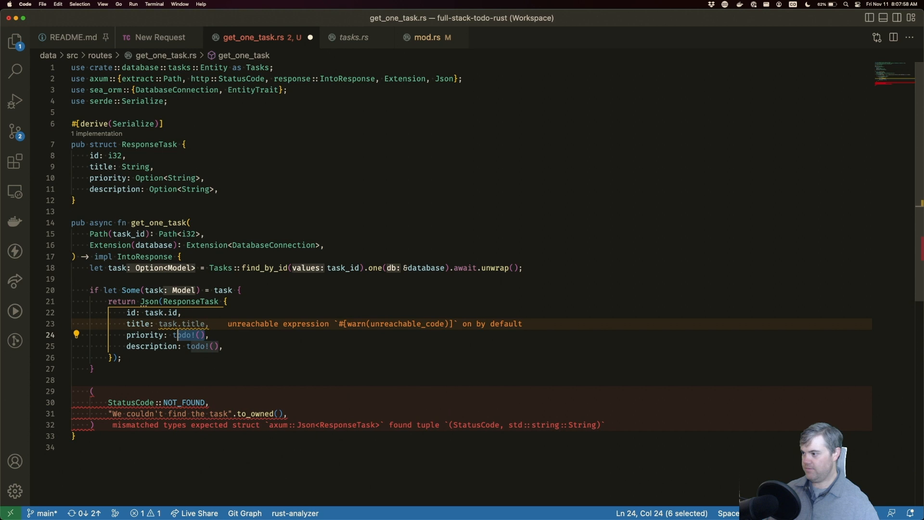
pyautogui.write('task.priority')
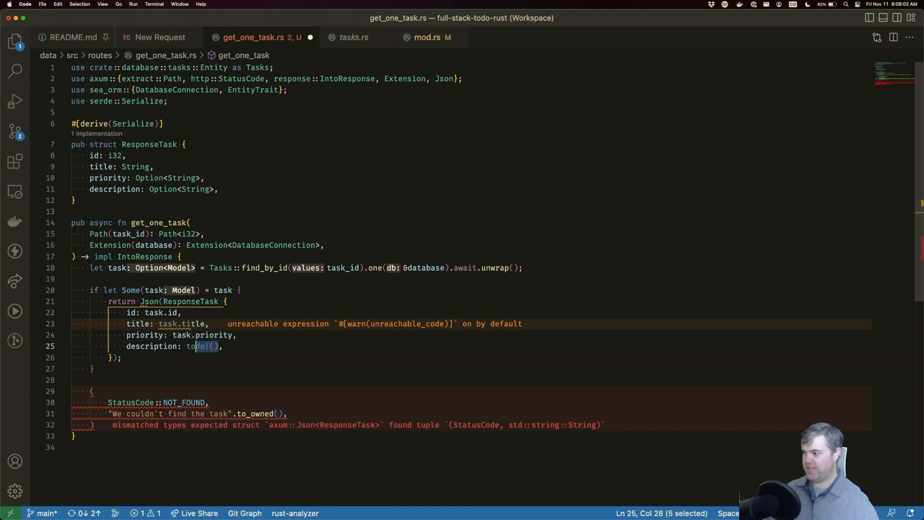
pyautogui.write('task.')
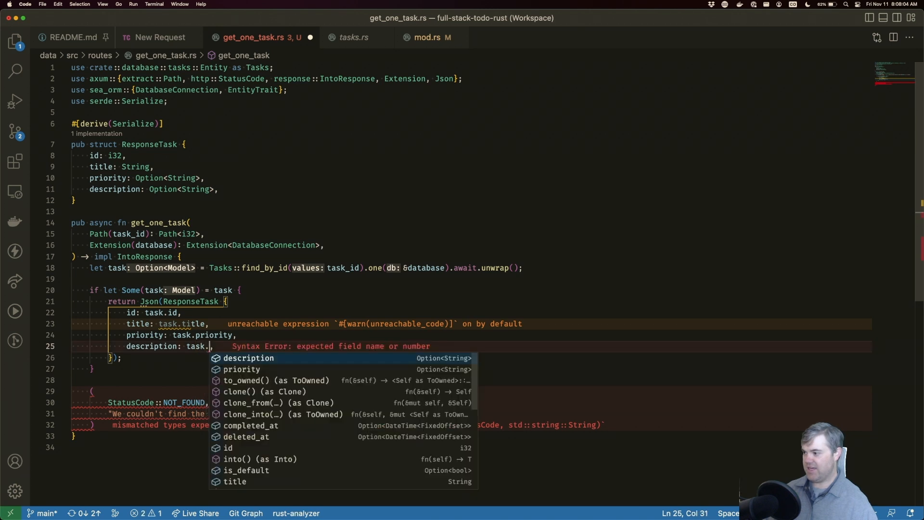
pyautogui.write('description')
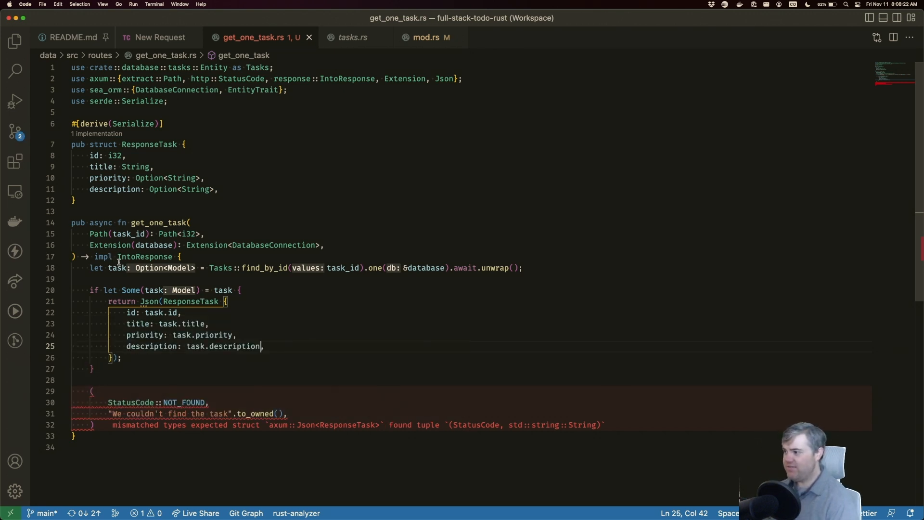
# Change the handler's return type to Result<Json<ResponseTask>, StatusCode>
pyautogui.moveTo(95, 256); pyautogui.dragTo(172, 256)
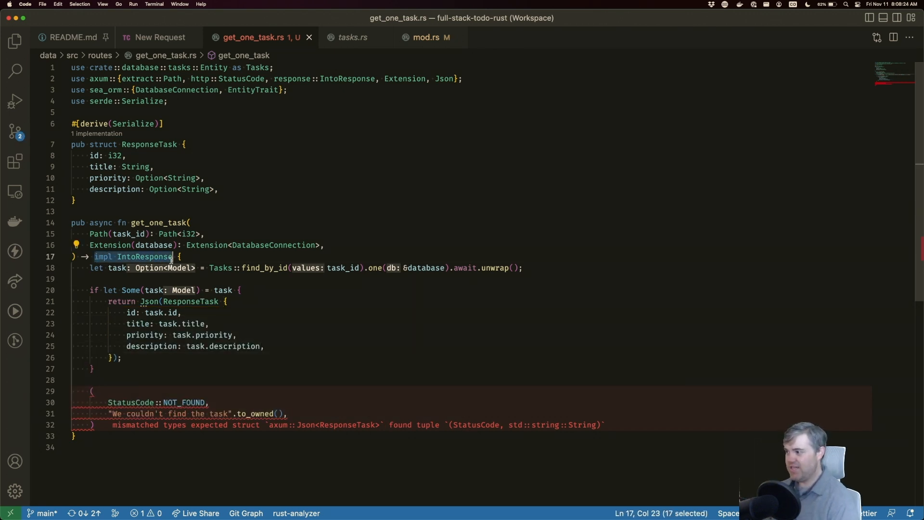
pyautogui.write('Result {')
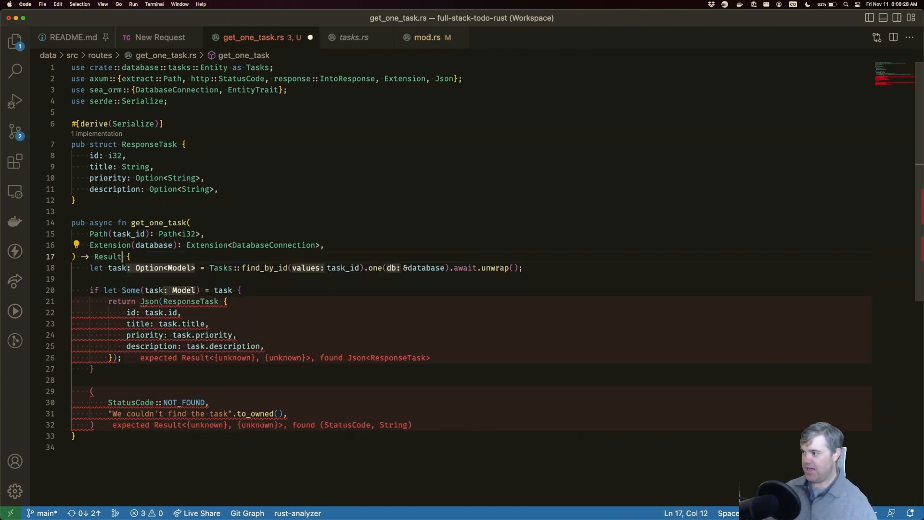
pyautogui.write('<>>')
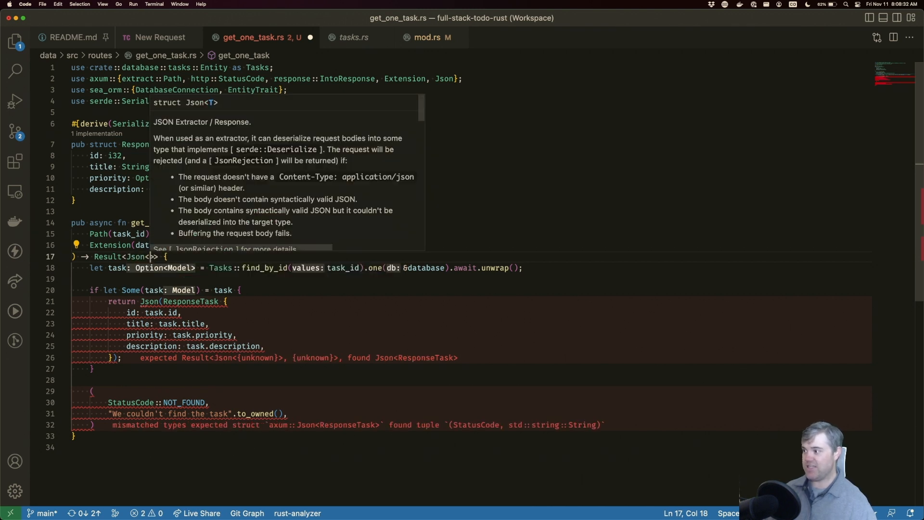
pyautogui.write('Rse')
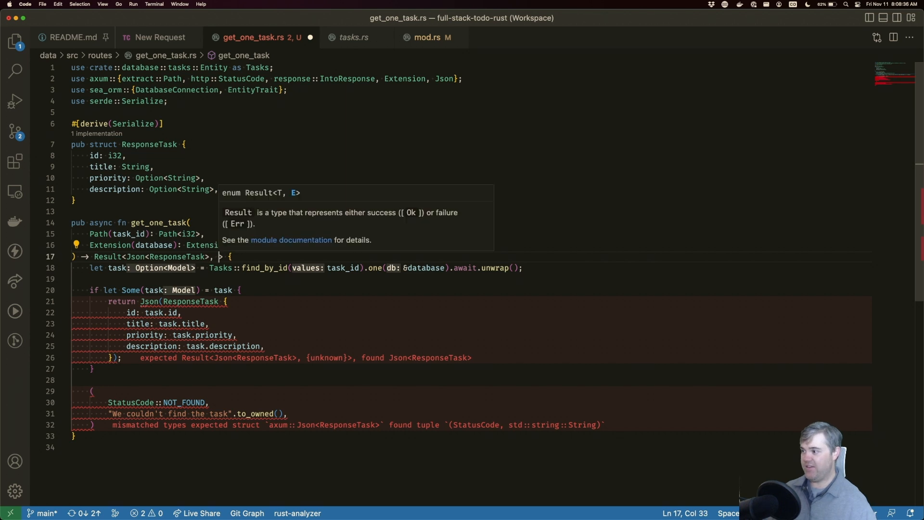
pyautogui.write('StatusCode')
pyautogui.click(472, 368)
pyautogui.write(' else')
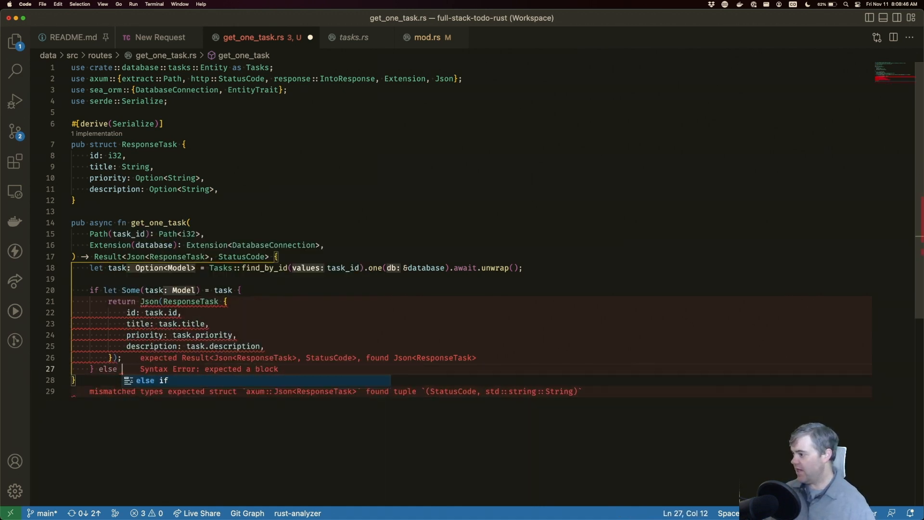
# Wrap the found task in Ok(Json(...)) and add else { Err(StatusCode::NOT_FOUND) }
pyautogui.write('Err')
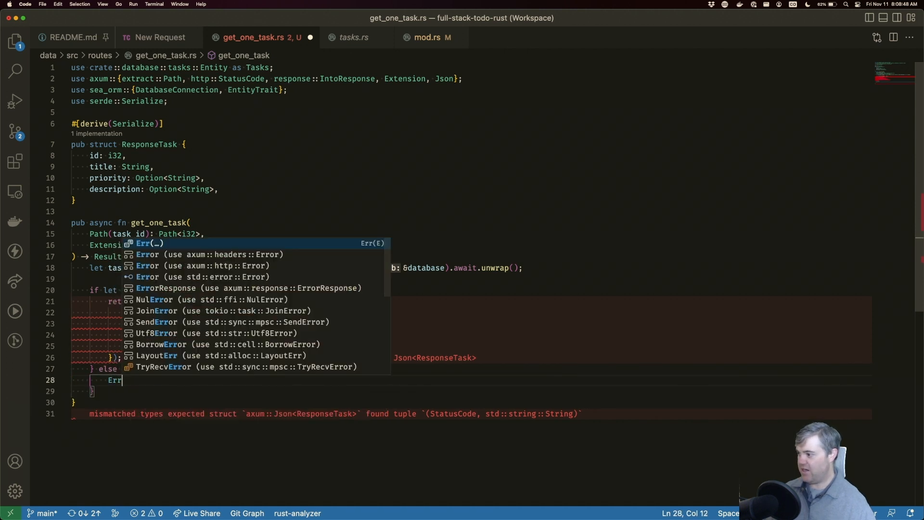
pyautogui.write('(')
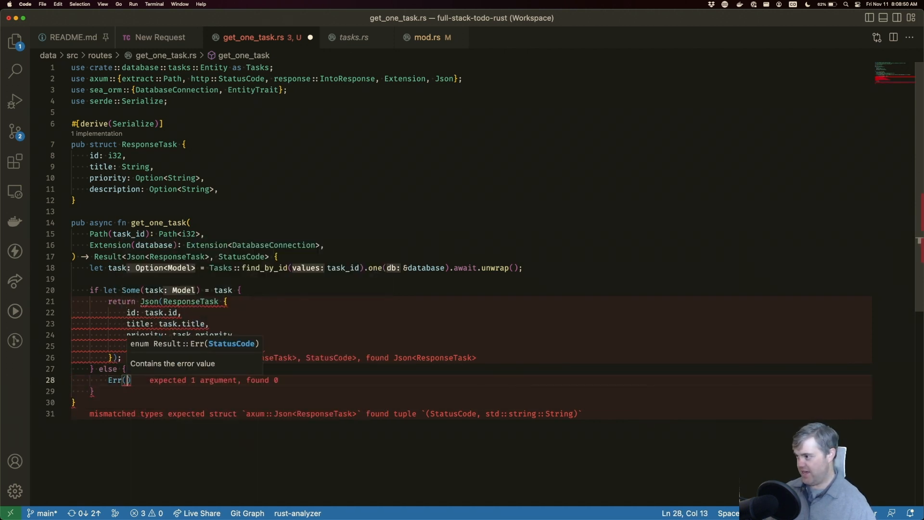
pyautogui.write('StatusCode')
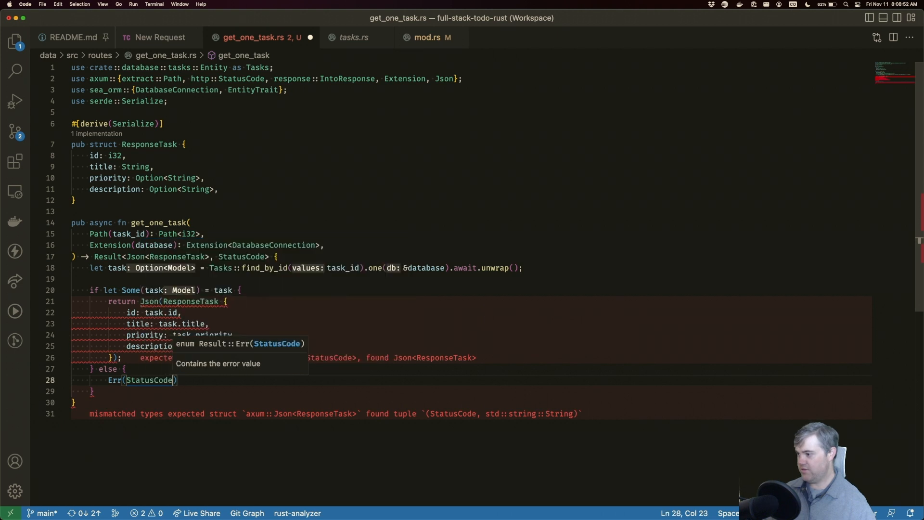
pyautogui.write('::no')
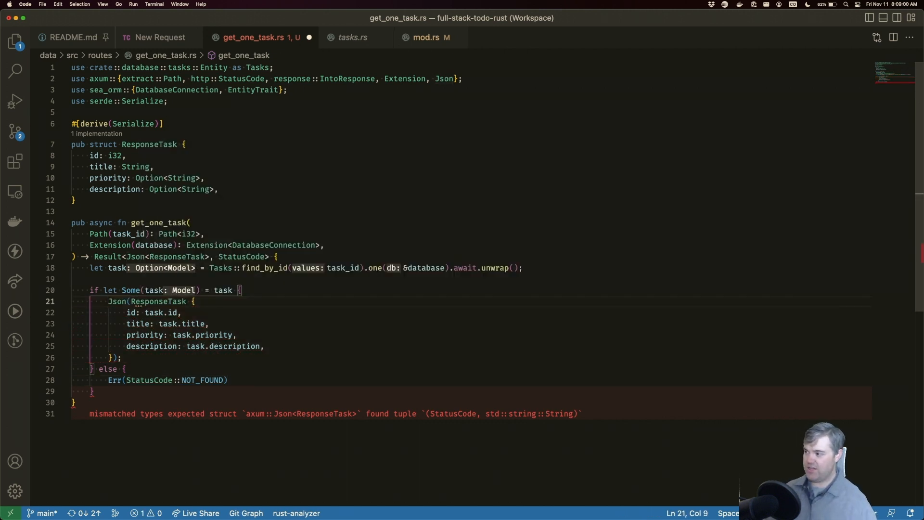
pyautogui.write('Ok(')
pyautogui.click(472, 357)
pyautogui.write(')')
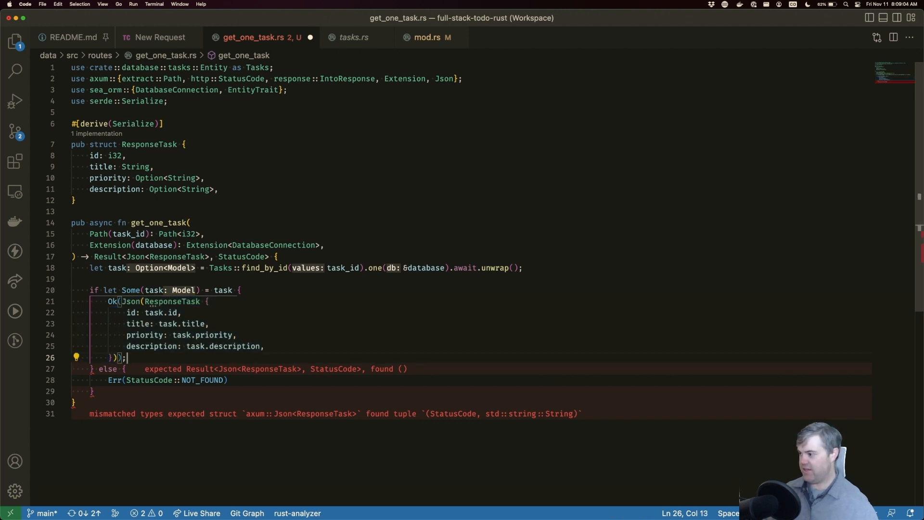
pyautogui.press('Backspace')
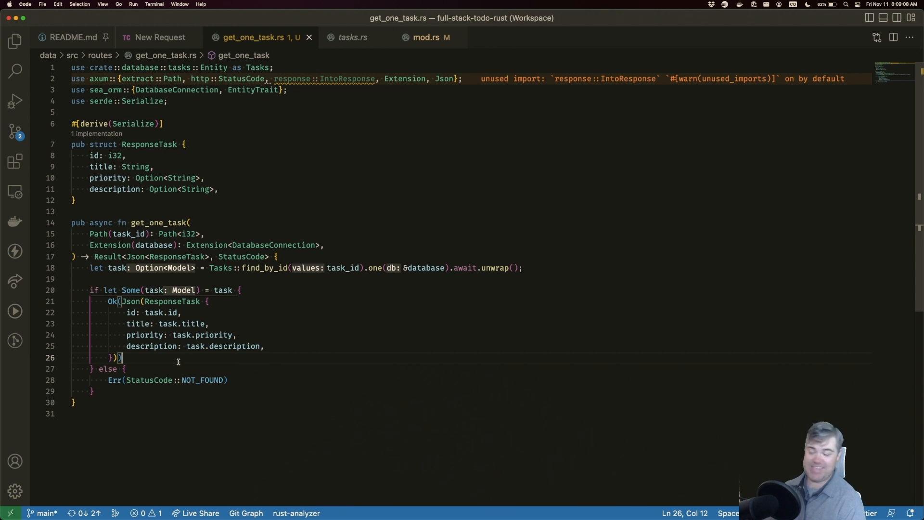
pyautogui.moveTo(95, 267)
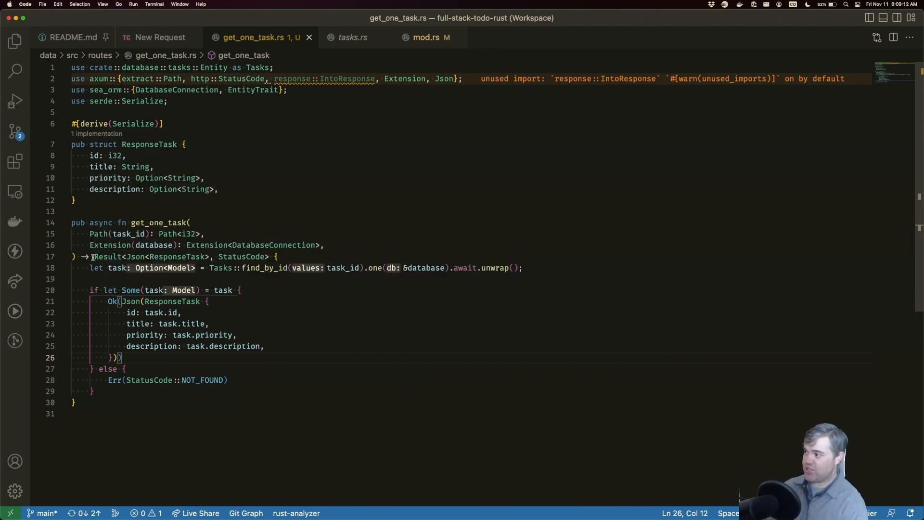
# Review the Result return type and the ResponseTask fields being returned
pyautogui.doubleClick(107, 256)
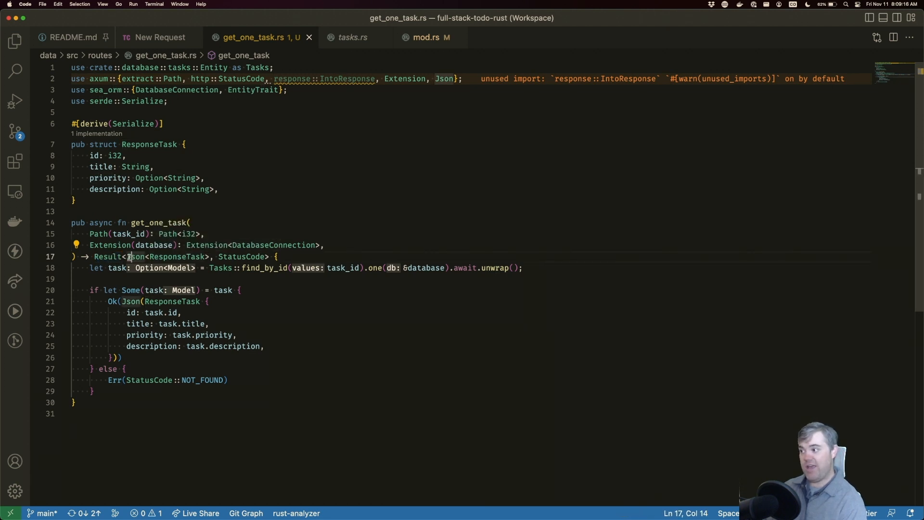
pyautogui.moveTo(127, 256); pyautogui.dragTo(192, 256)
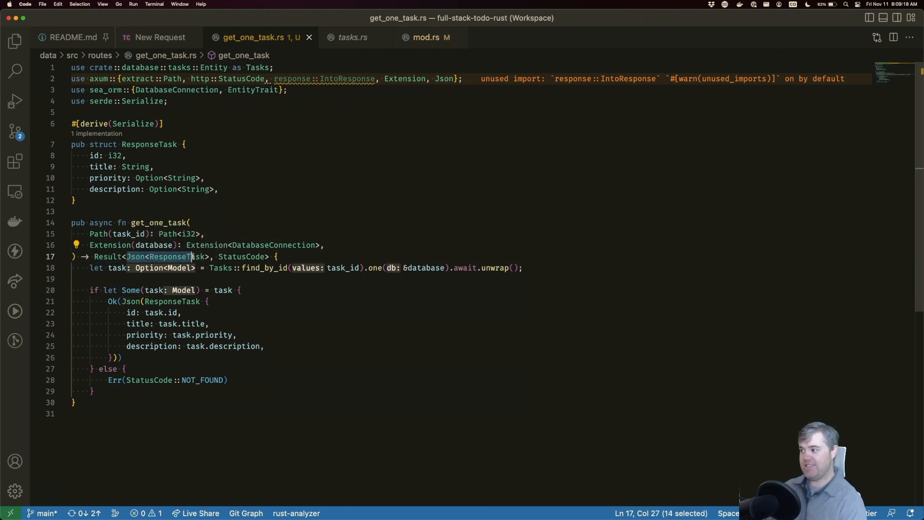
pyautogui.moveTo(189, 256); pyautogui.dragTo(208, 256)
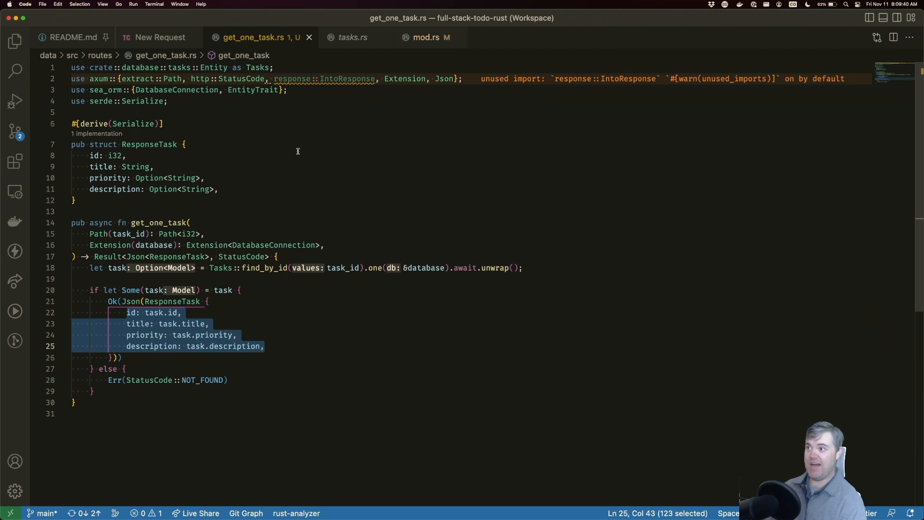
# Send the /tasks/6 request and confirm 200 OK with task 6's JSON
pyautogui.click(160, 38)
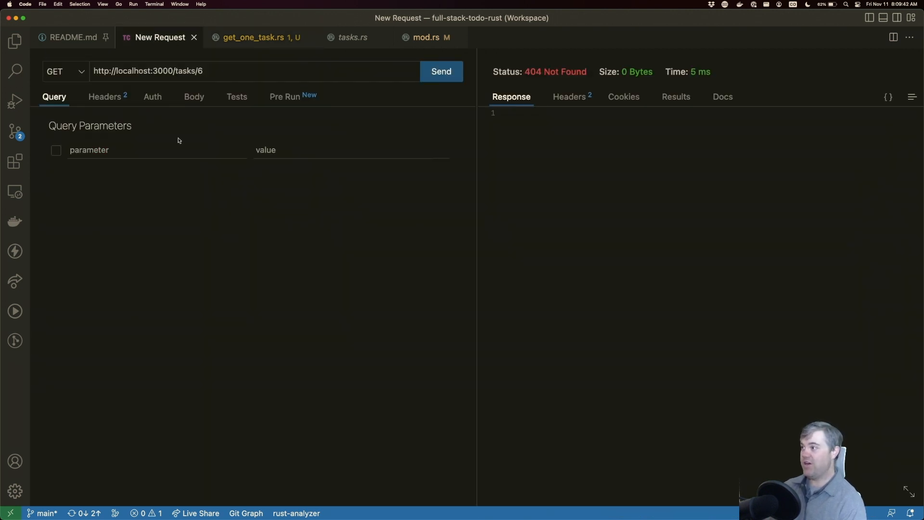
pyautogui.click(441, 71)
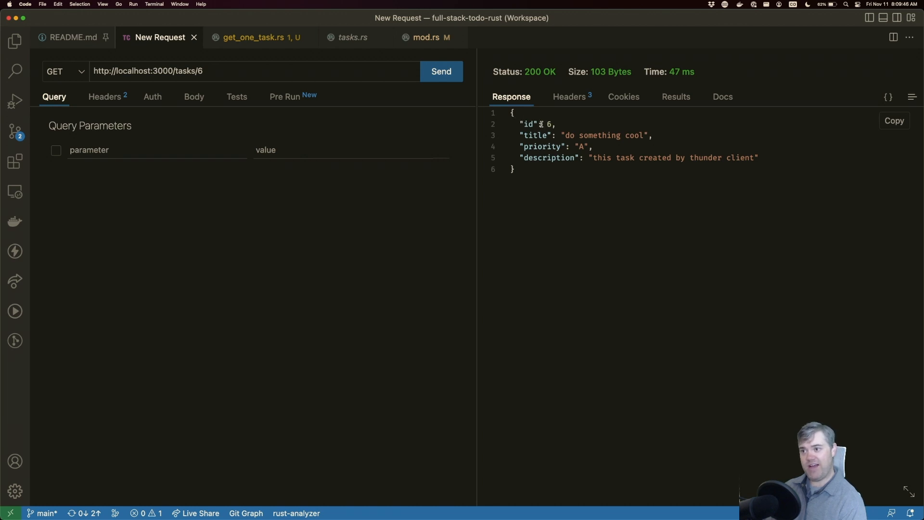
pyautogui.doubleClick(579, 146)
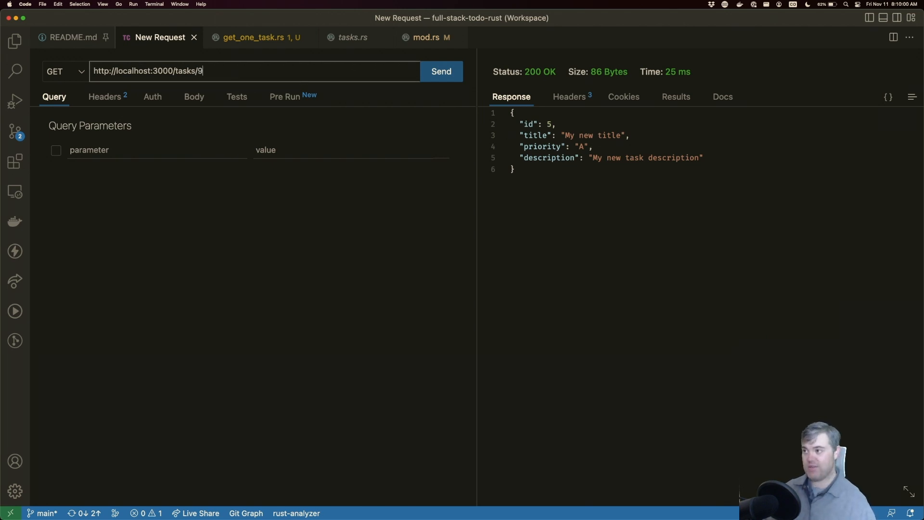
# Send /tasks/999, confirm 404 Not Found, and return to get_one_task.rs
pyautogui.write('99')
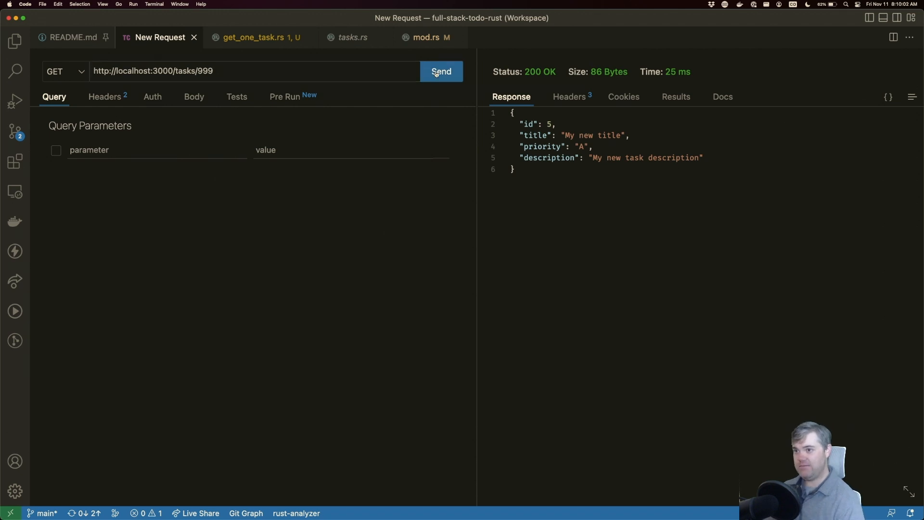
pyautogui.click(441, 72)
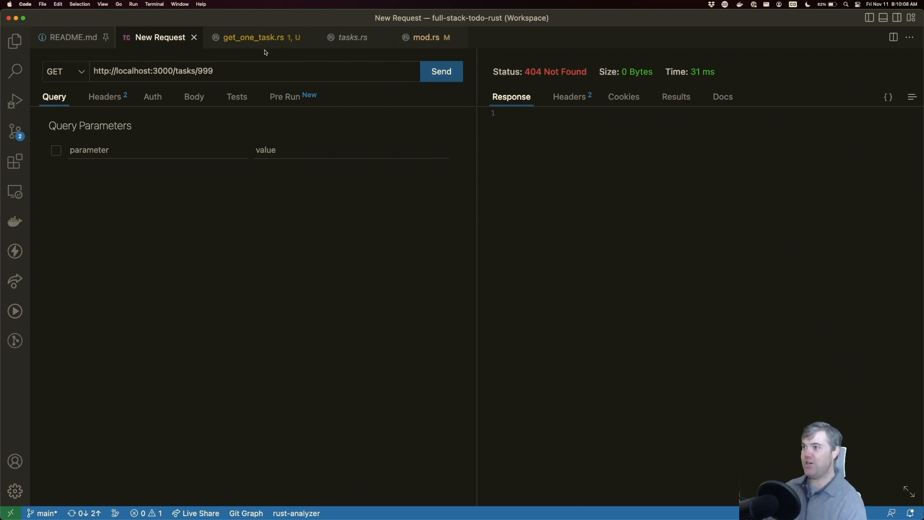
pyautogui.click(258, 38)
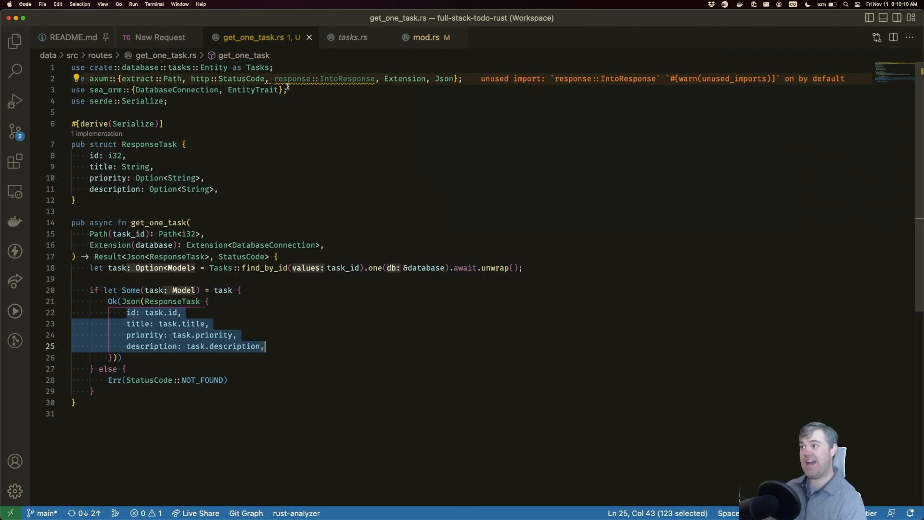